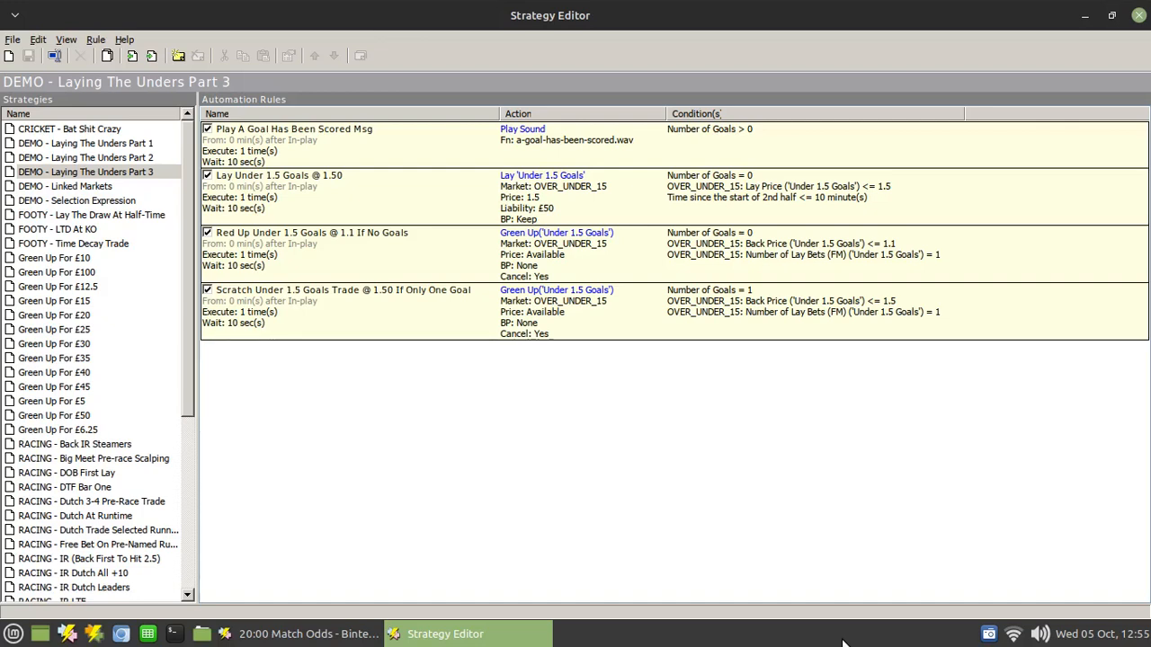
mouse_move(838, 356)
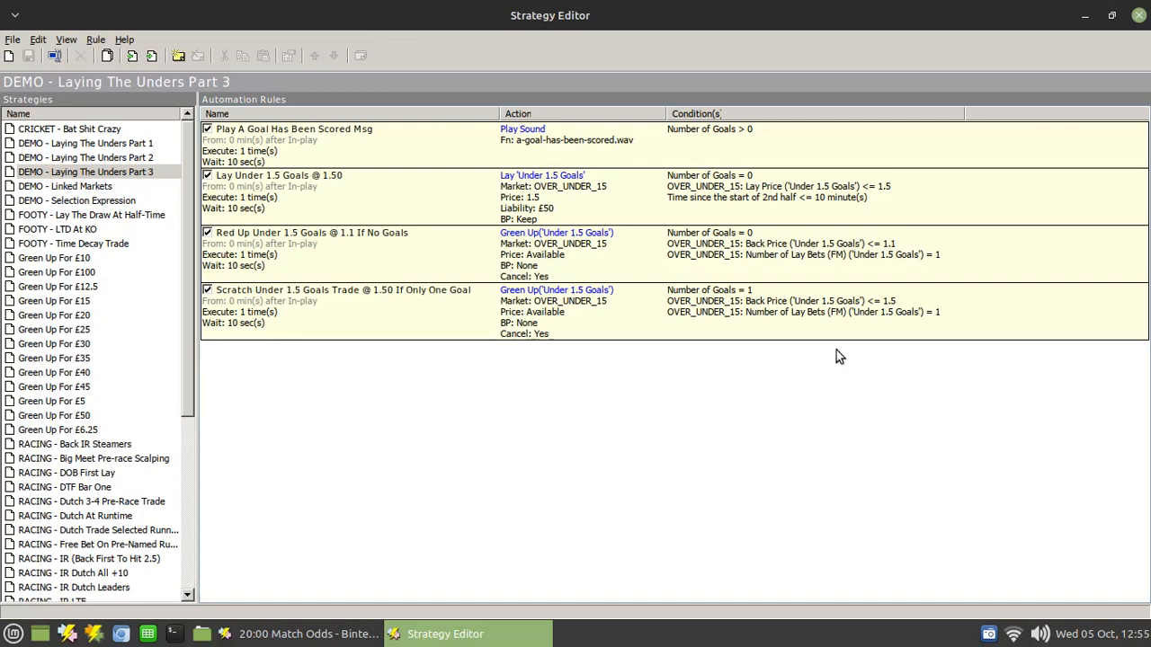
mouse_move(358, 255)
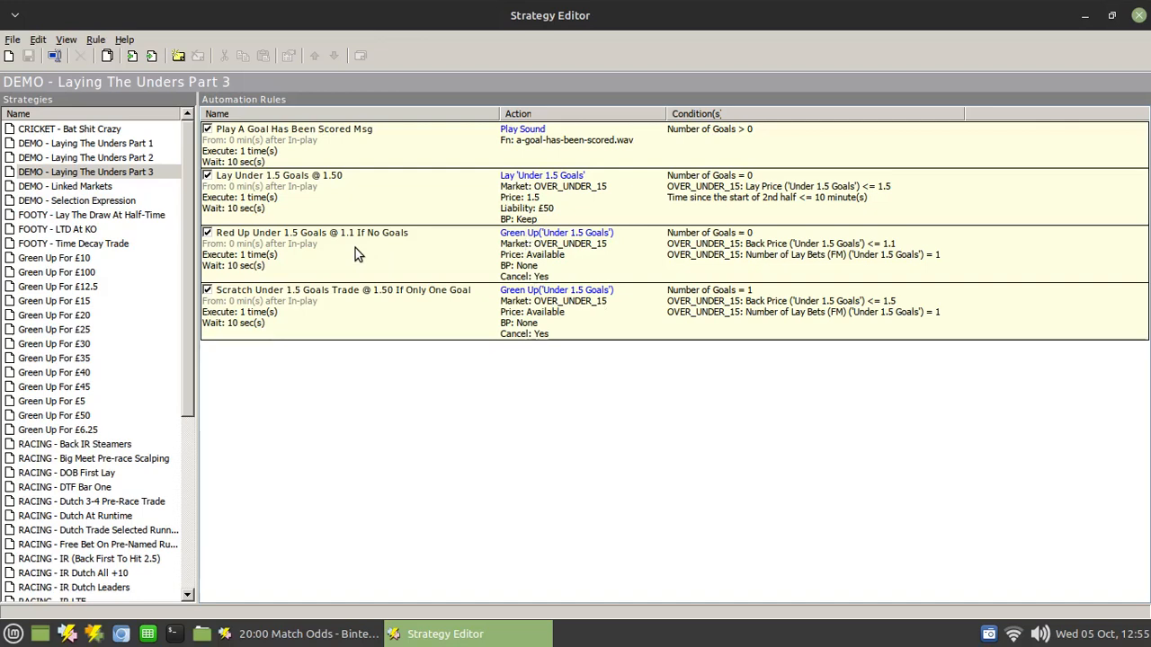
mouse_move(466, 295)
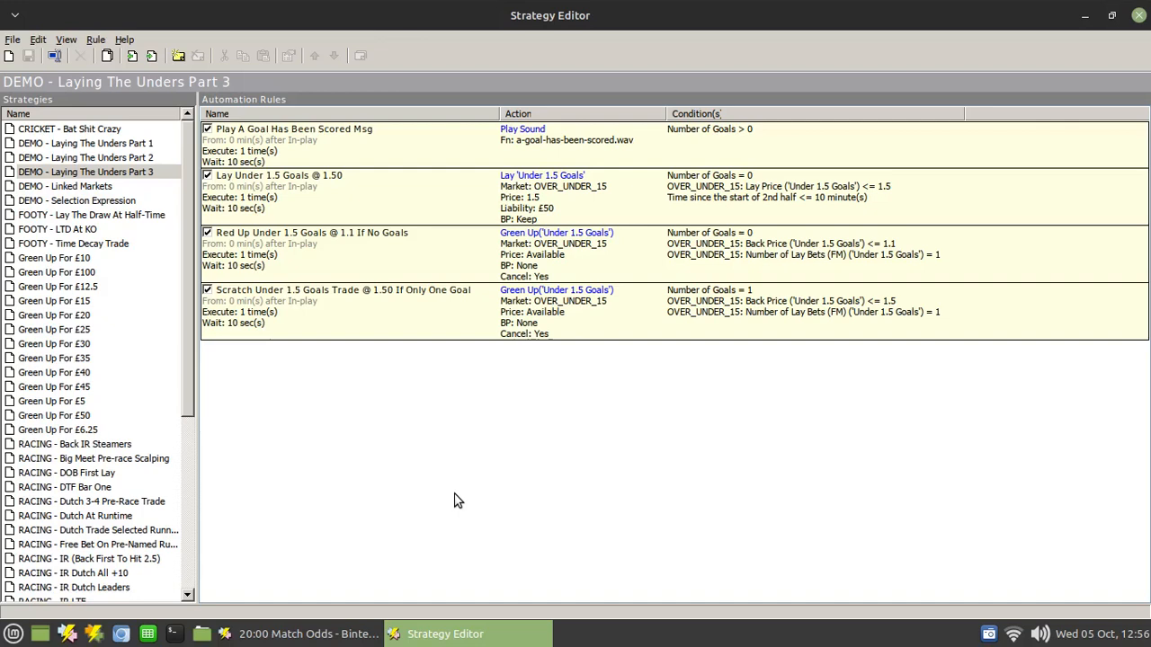
mouse_move(489, 433)
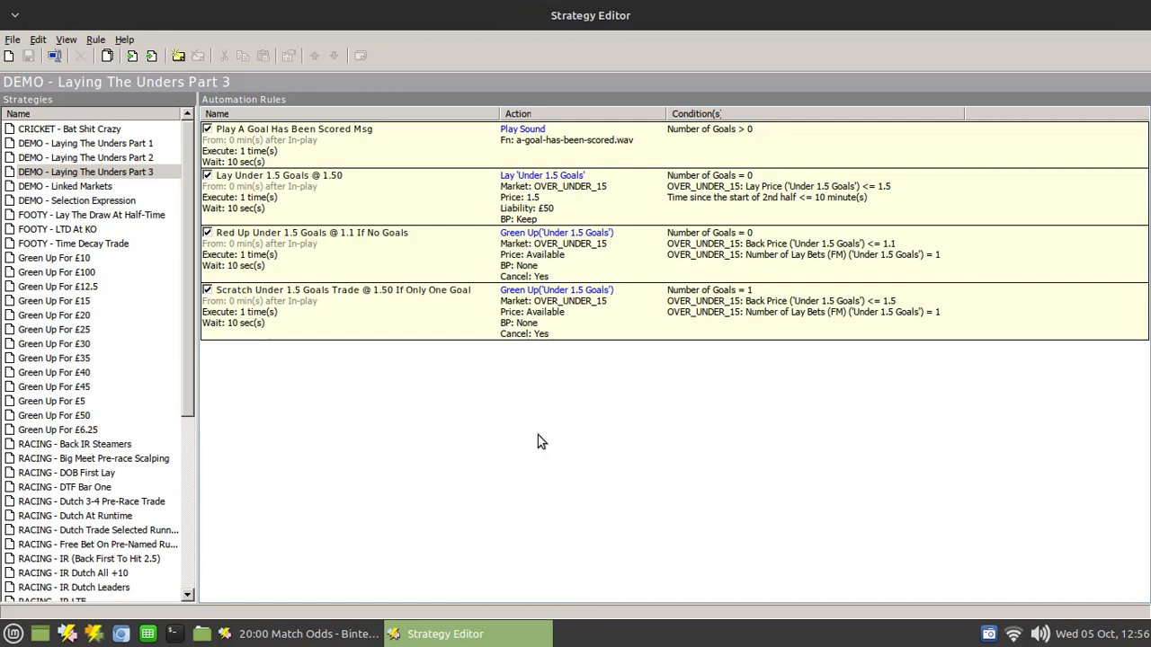
- Create a rule named 'Lay To Bak Trade With Stoploss' starting relative to in-play time
double_click(273, 176)
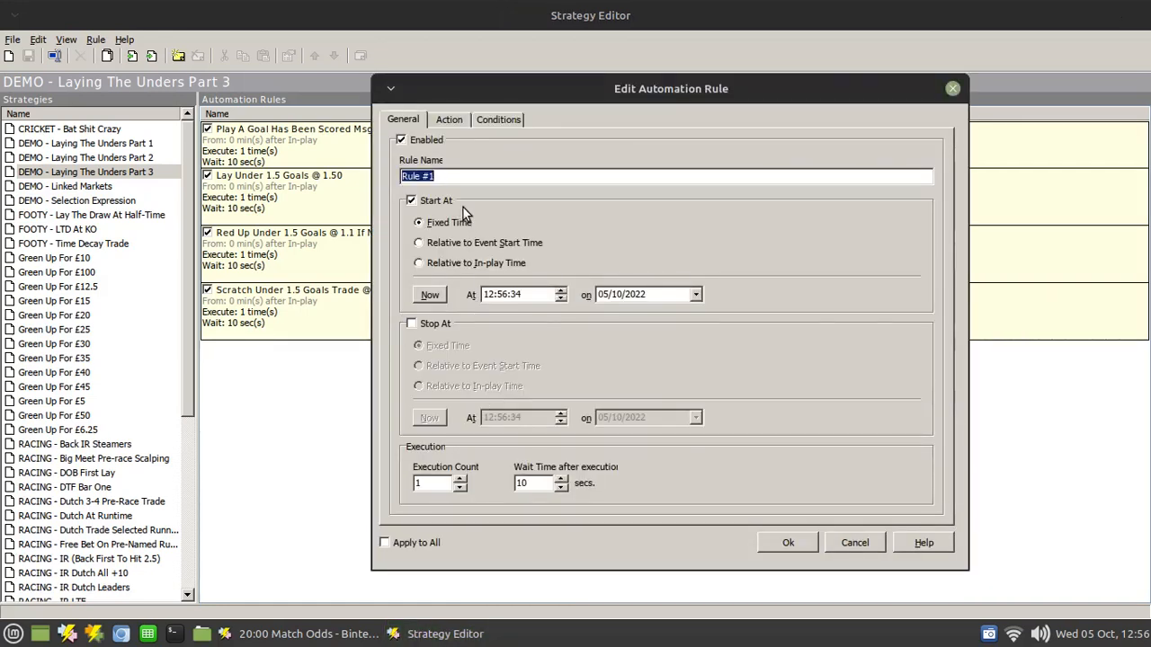
text(Lay To Bak Trade)
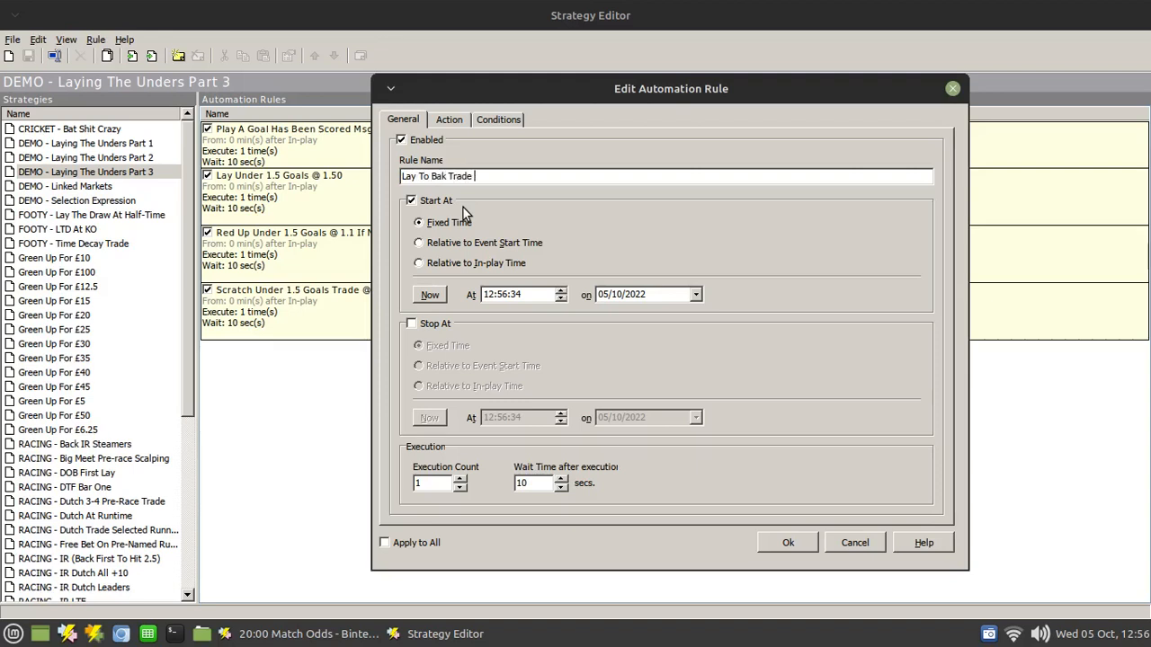
text(With)
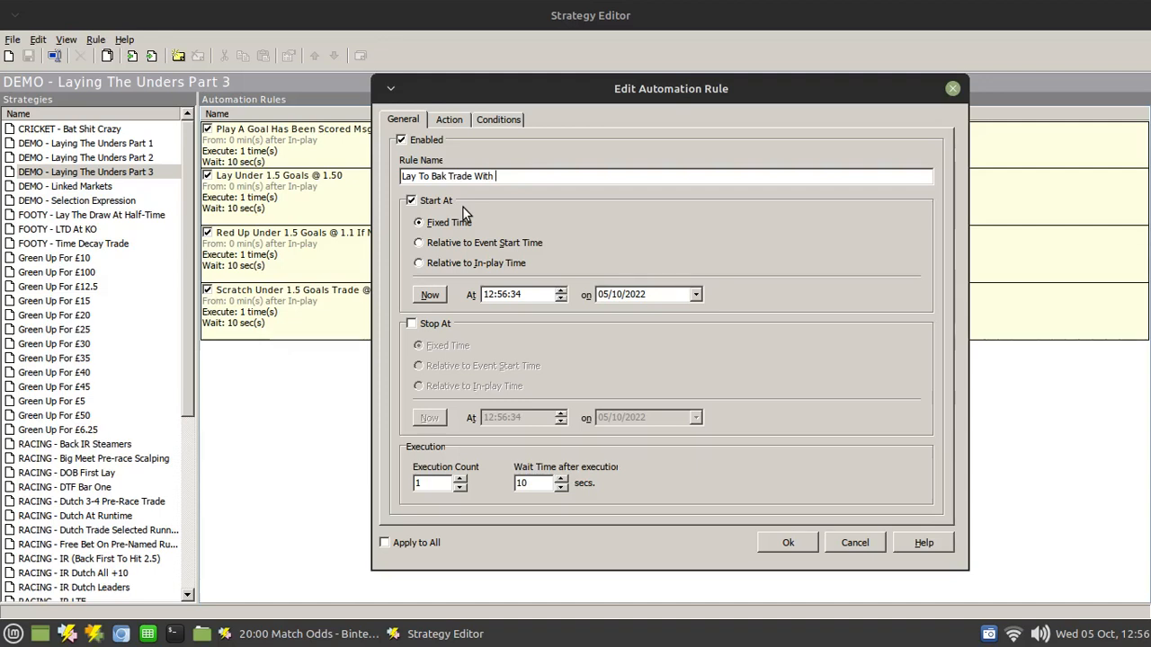
text(Stoploss)
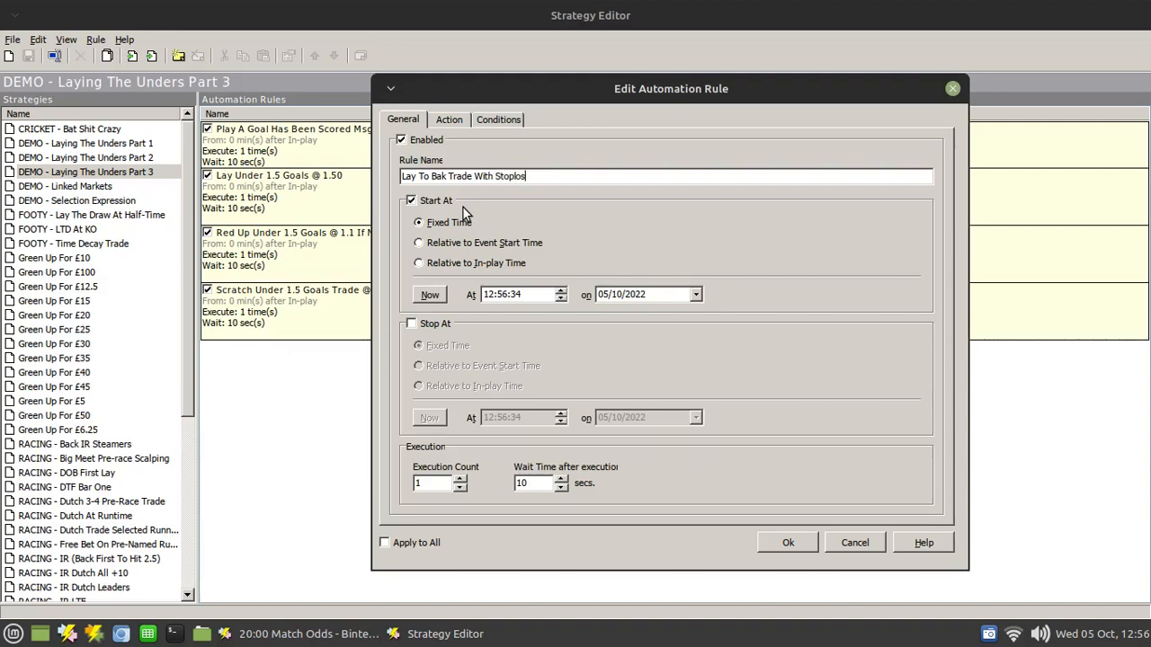
click(417, 263)
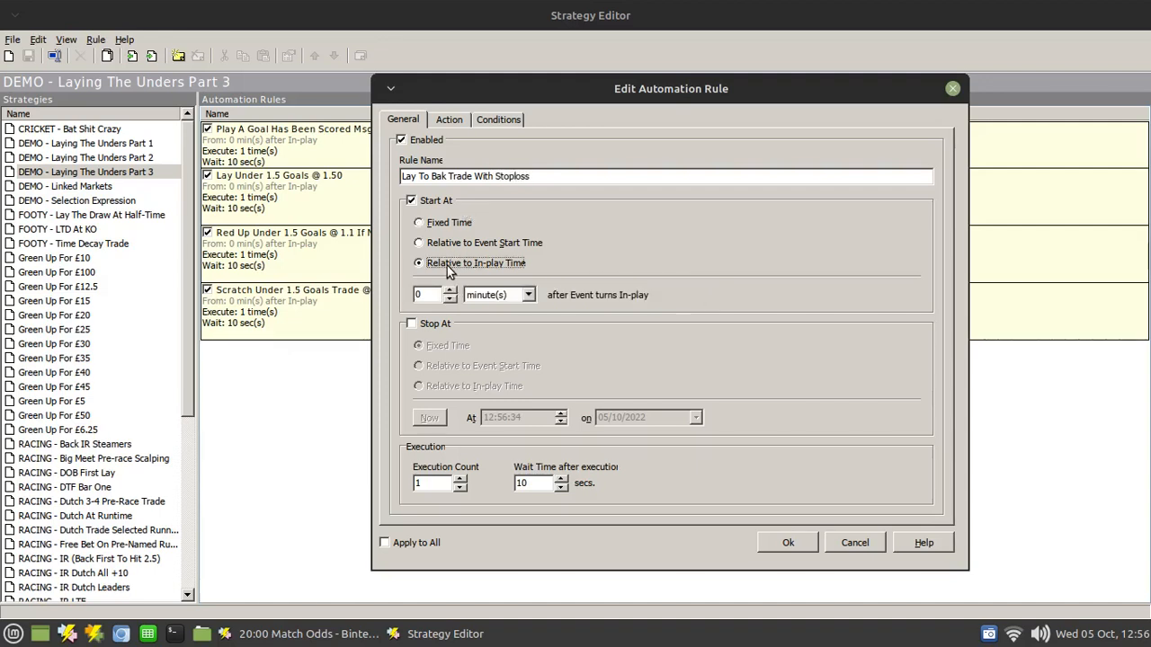
click(449, 119)
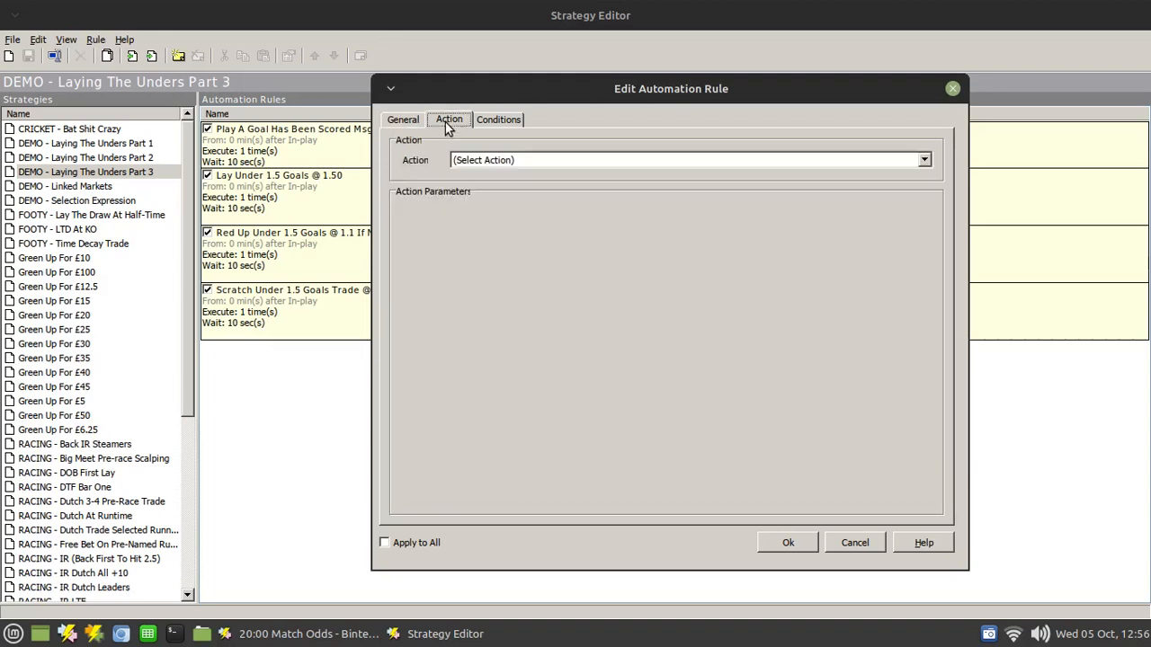
- Make the rule's action Place a Trade, after briefly choosing Place a Bet
click(924, 158)
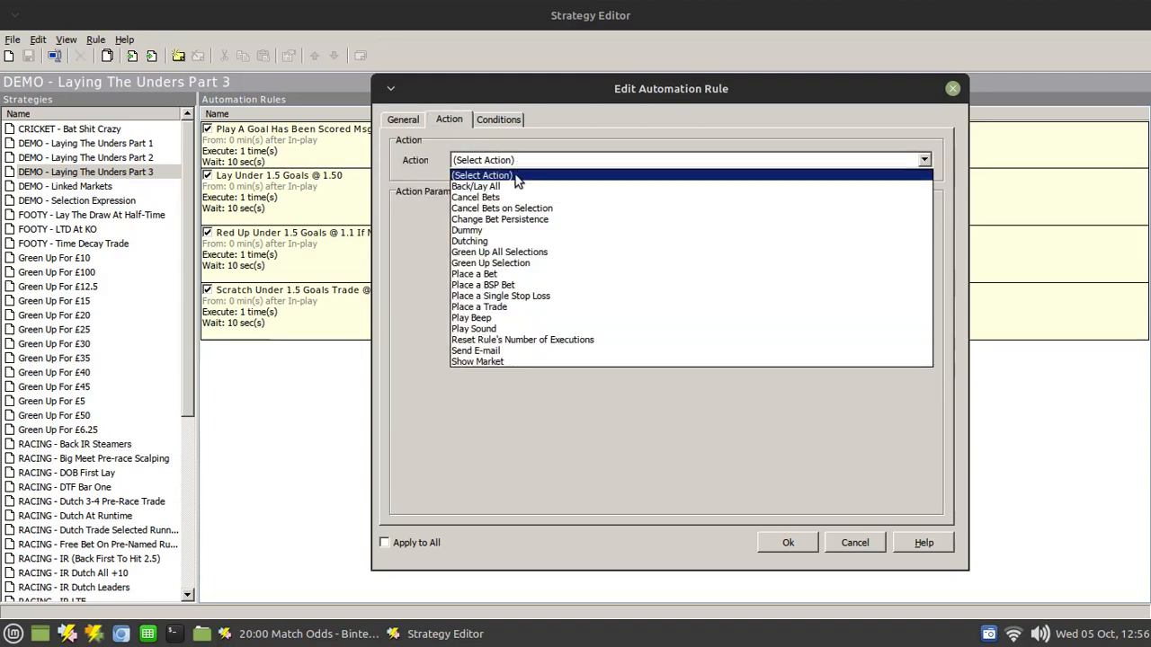
click(482, 174)
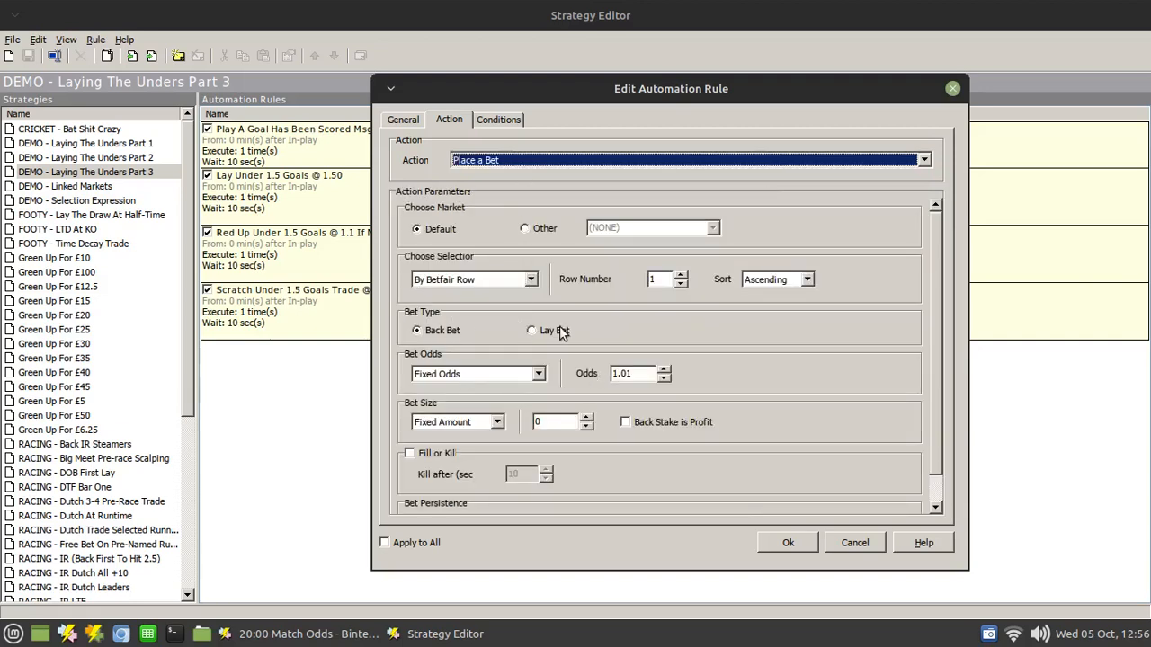
click(925, 158)
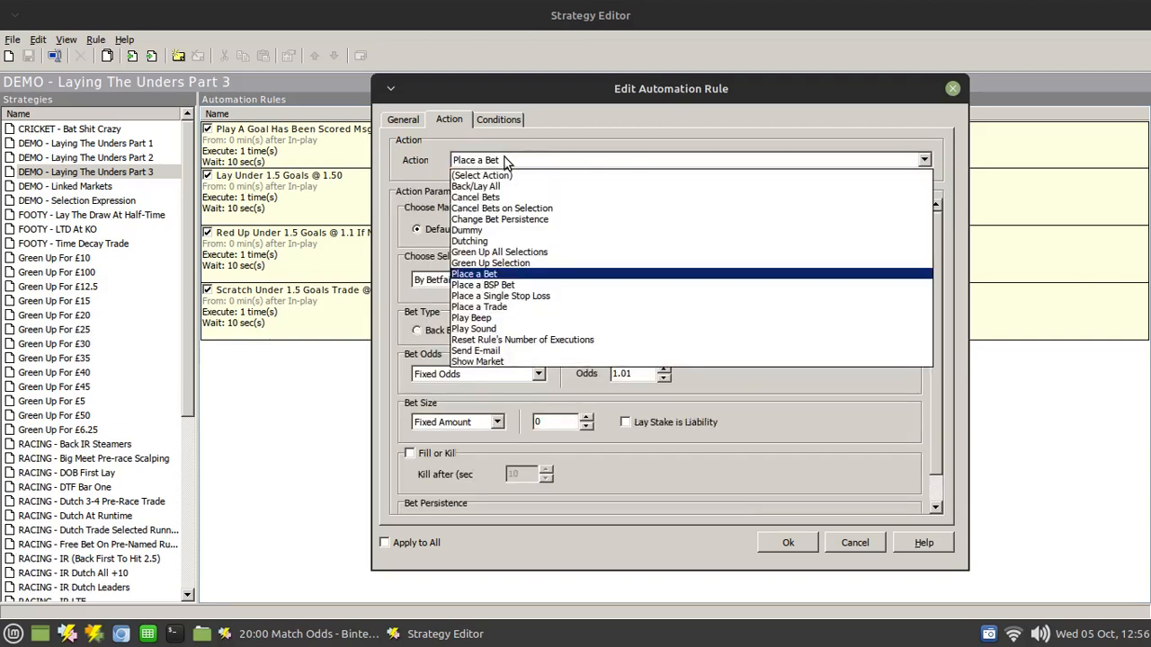
click(478, 305)
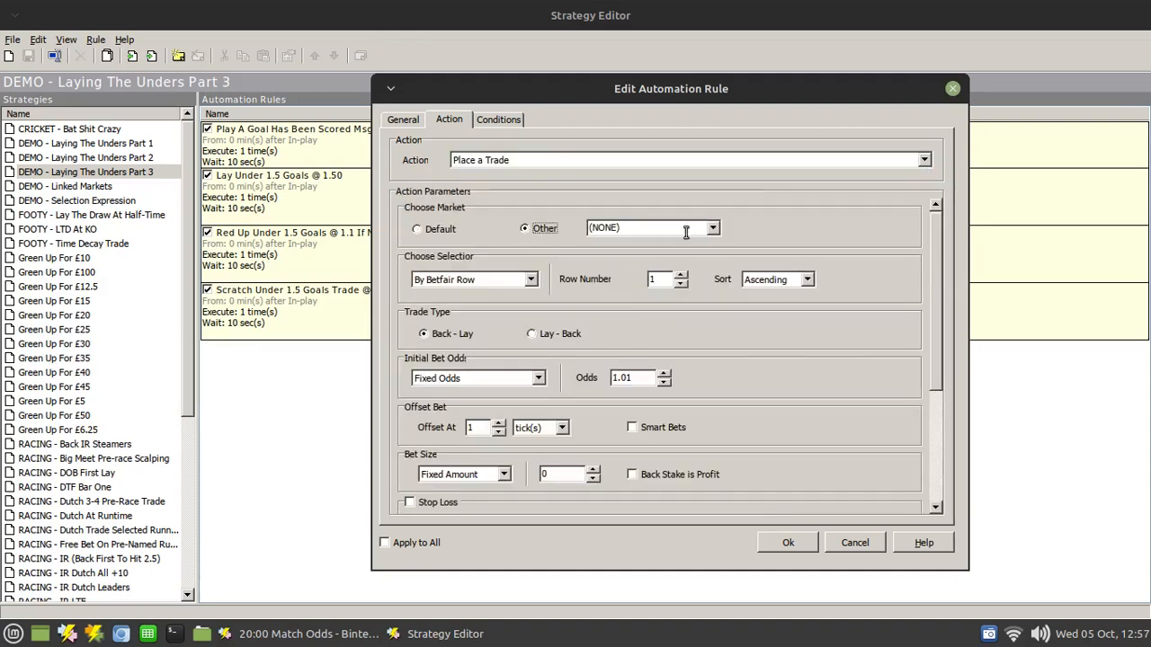
- Target Under 1.5 Goals in the OVER_UNDER_15 market as a Lay - Back trade
click(712, 226)
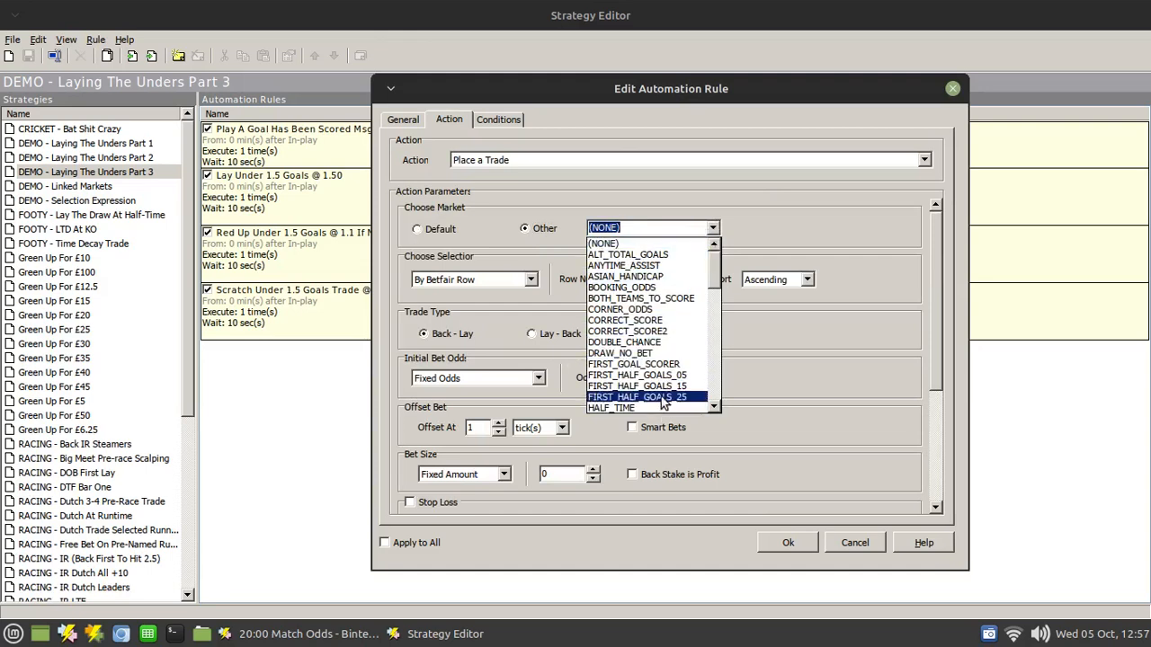
scroll(down, 3)
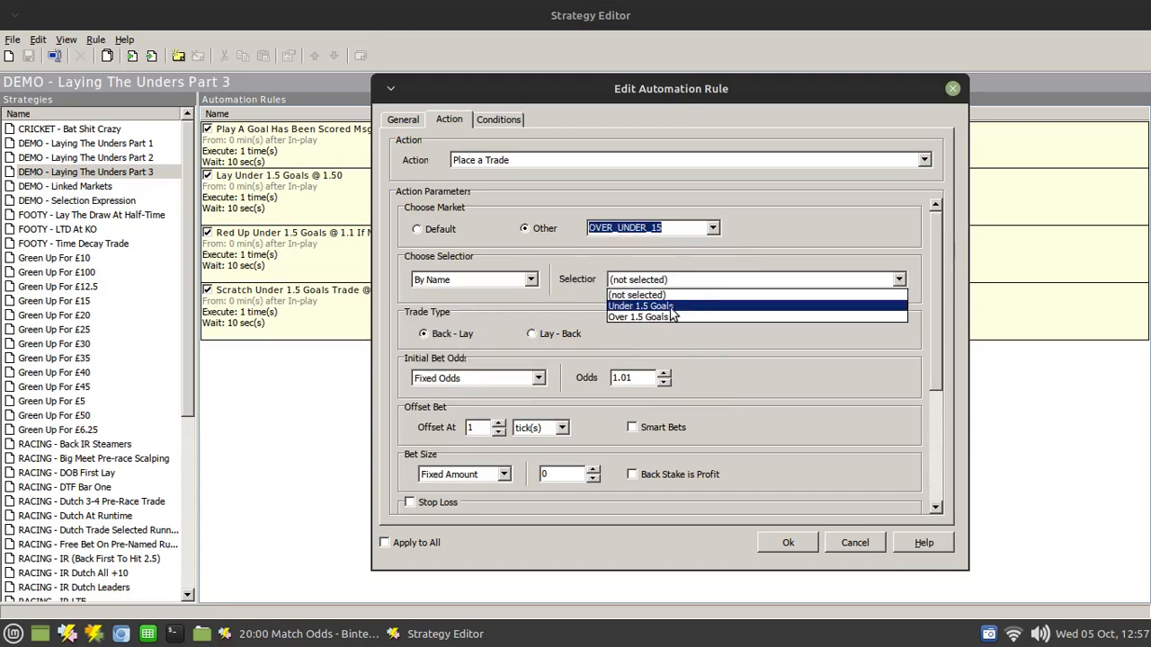
click(640, 306)
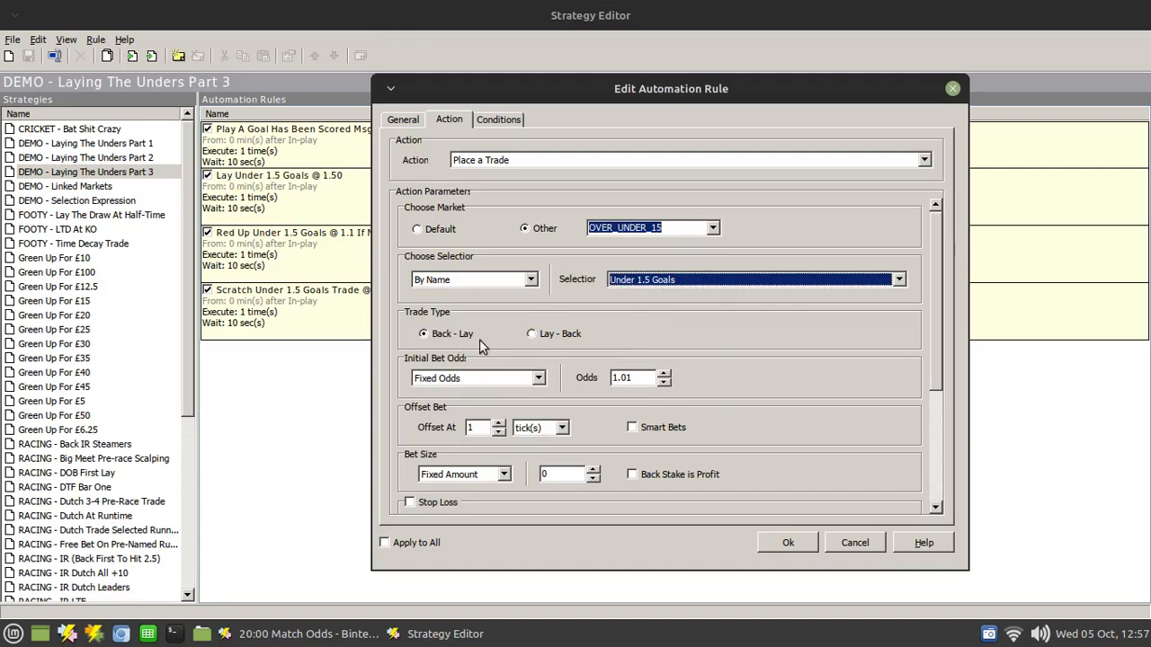
click(532, 333)
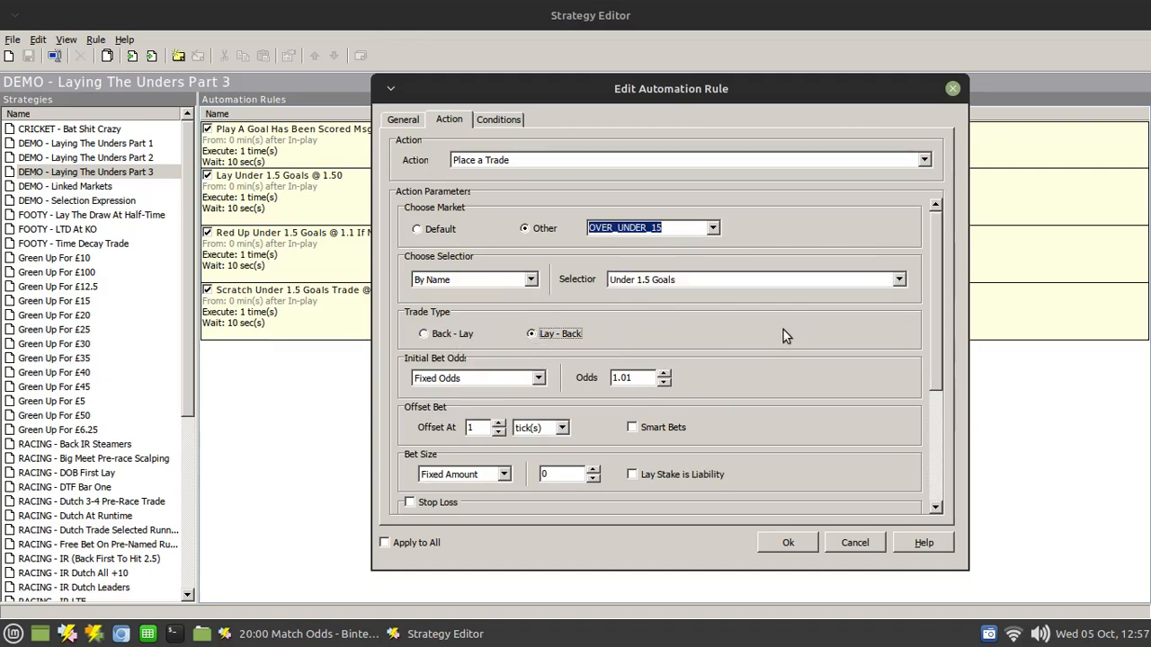
mouse_move(479, 381)
text(1.5)
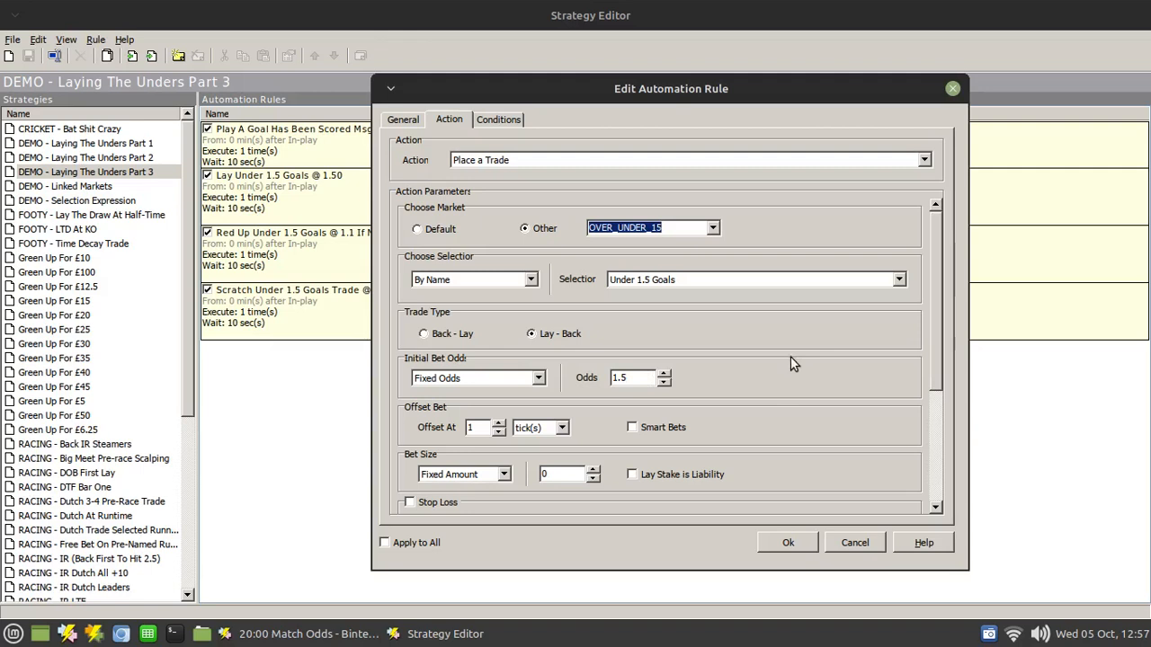
- Enter an offset of 100 ticks in the trade's Offset At field
scroll(down, 3)
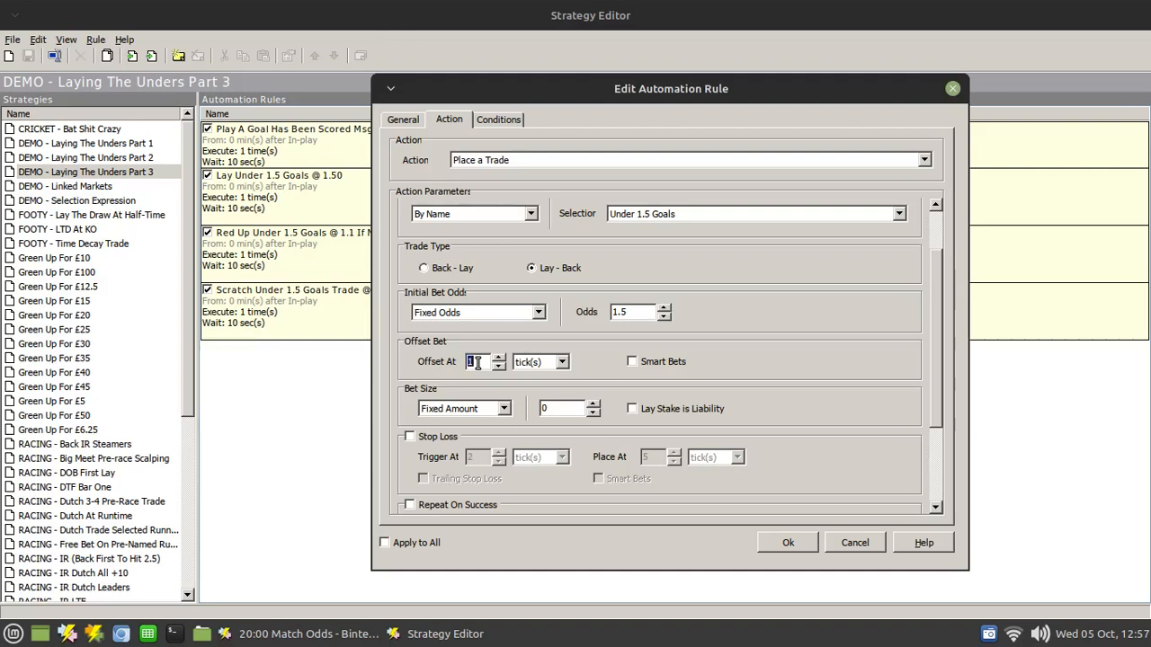
text(20)
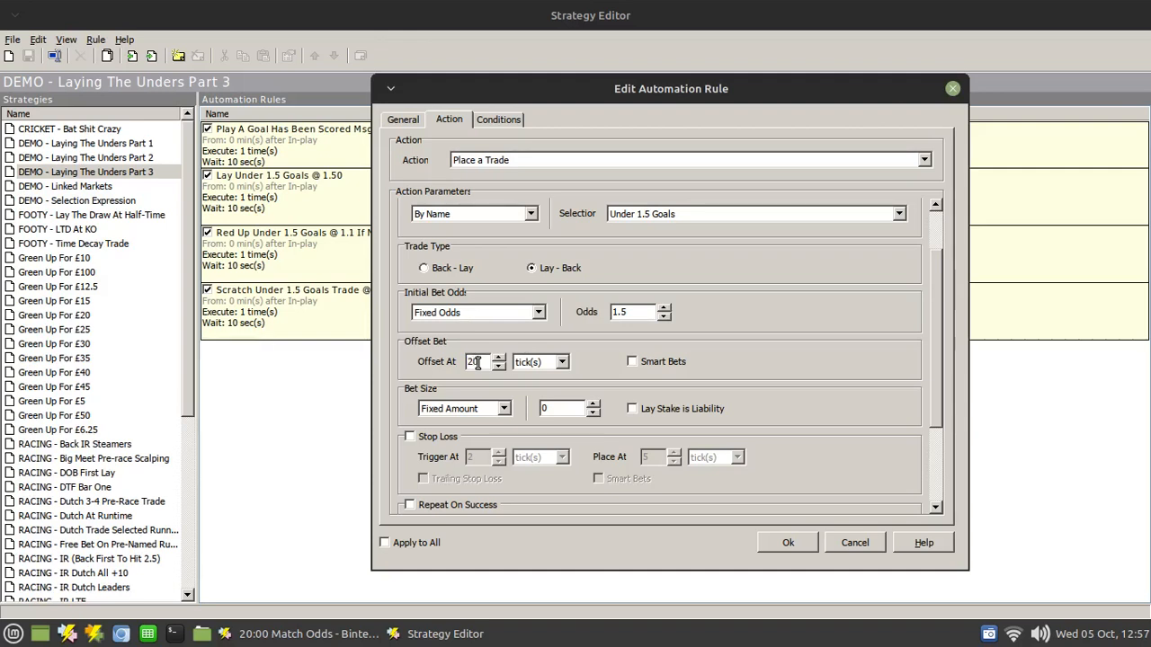
mouse_move(813, 351)
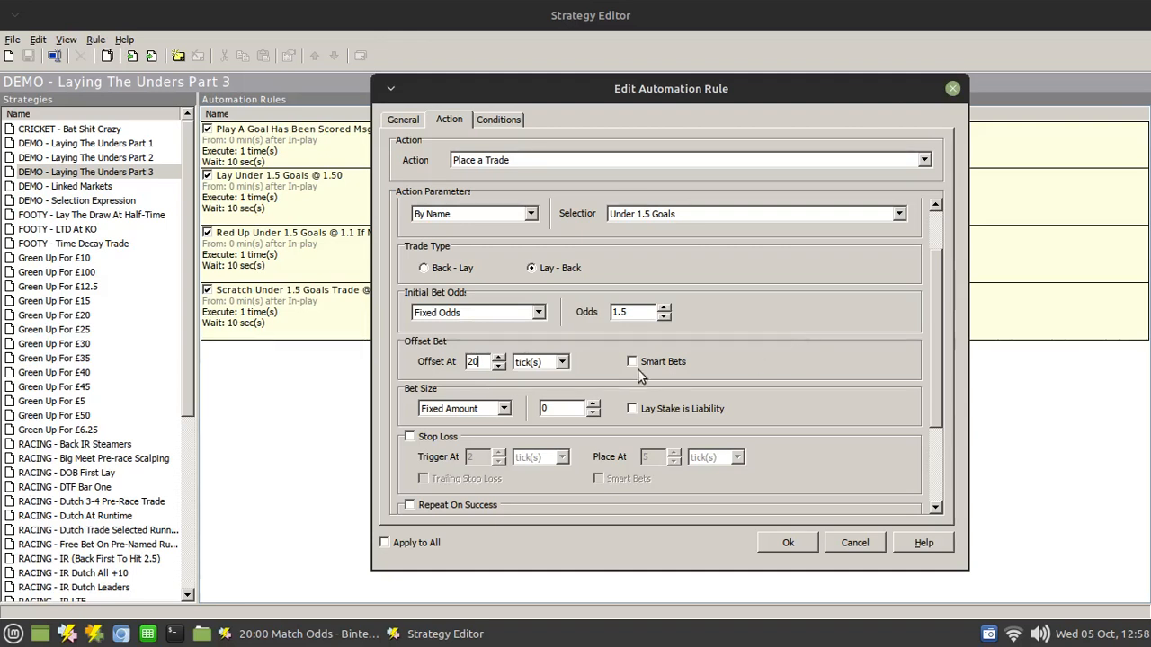
mouse_move(719, 371)
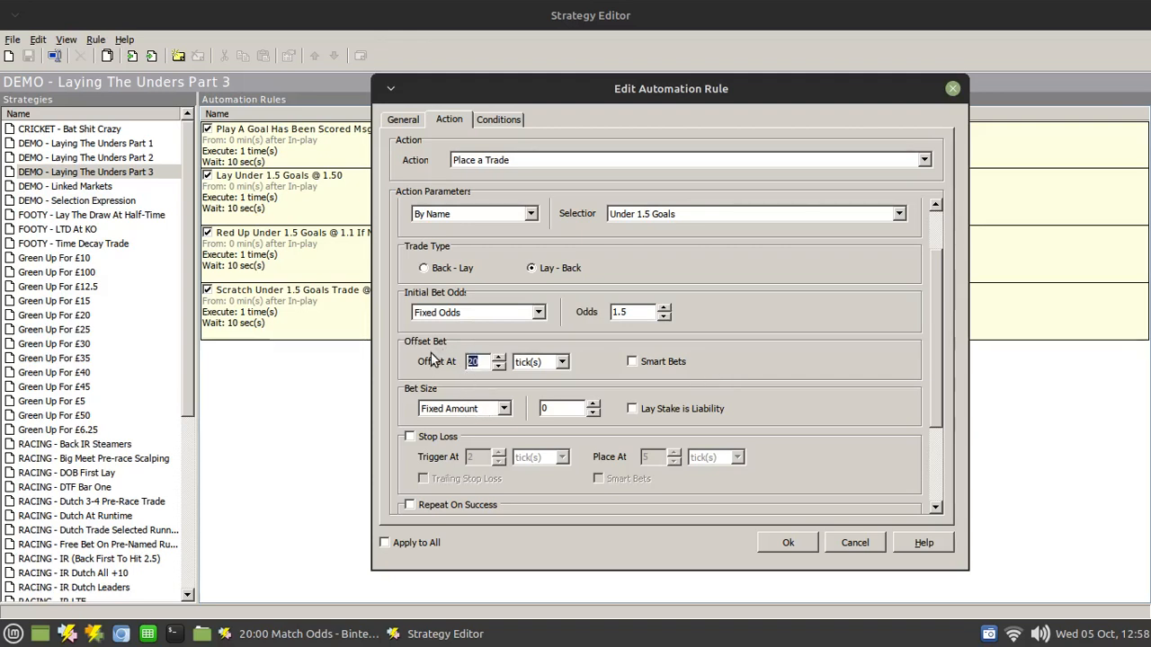
text(1)
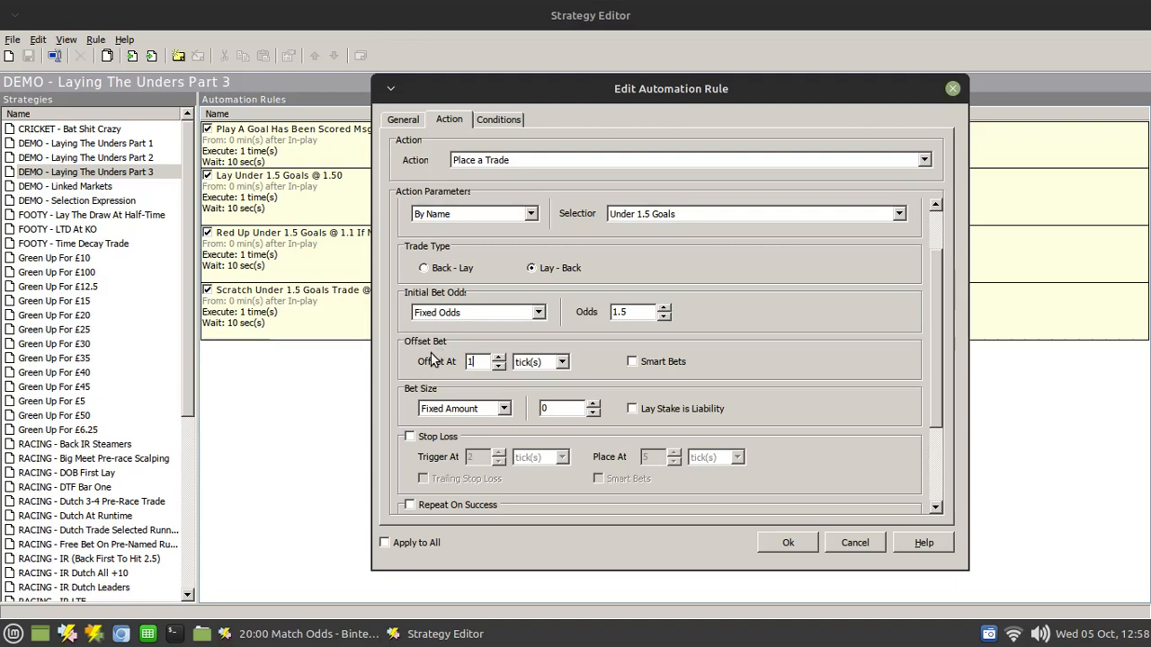
text(100)
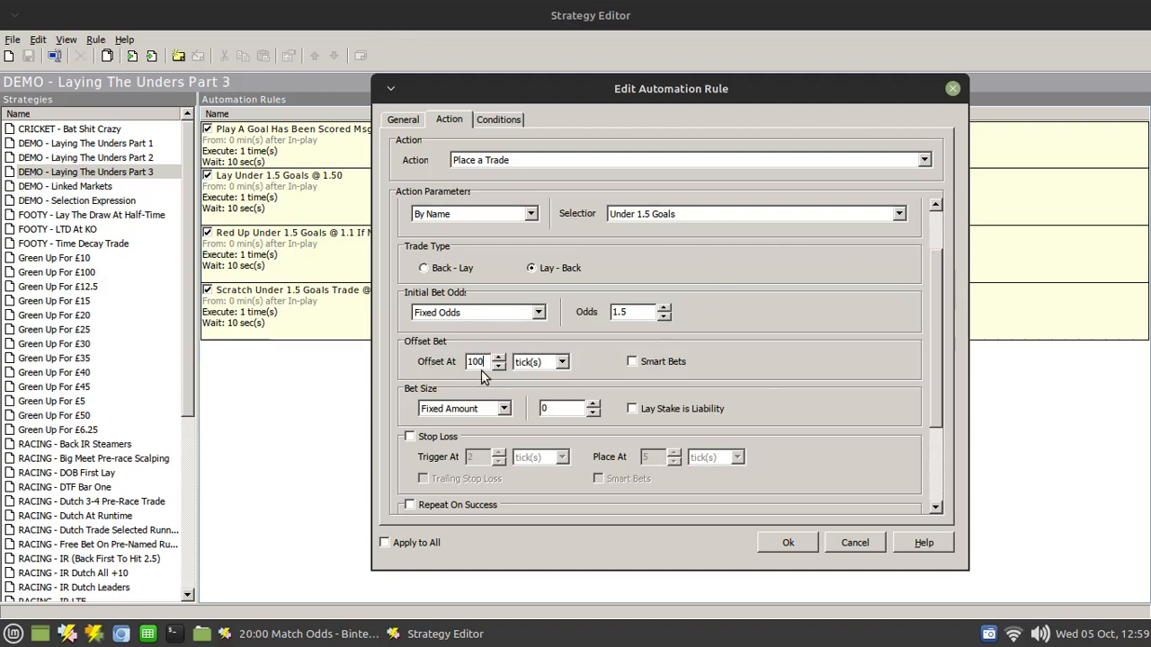
- Replace the offset value with 500 ticks
triple_click(477, 362)
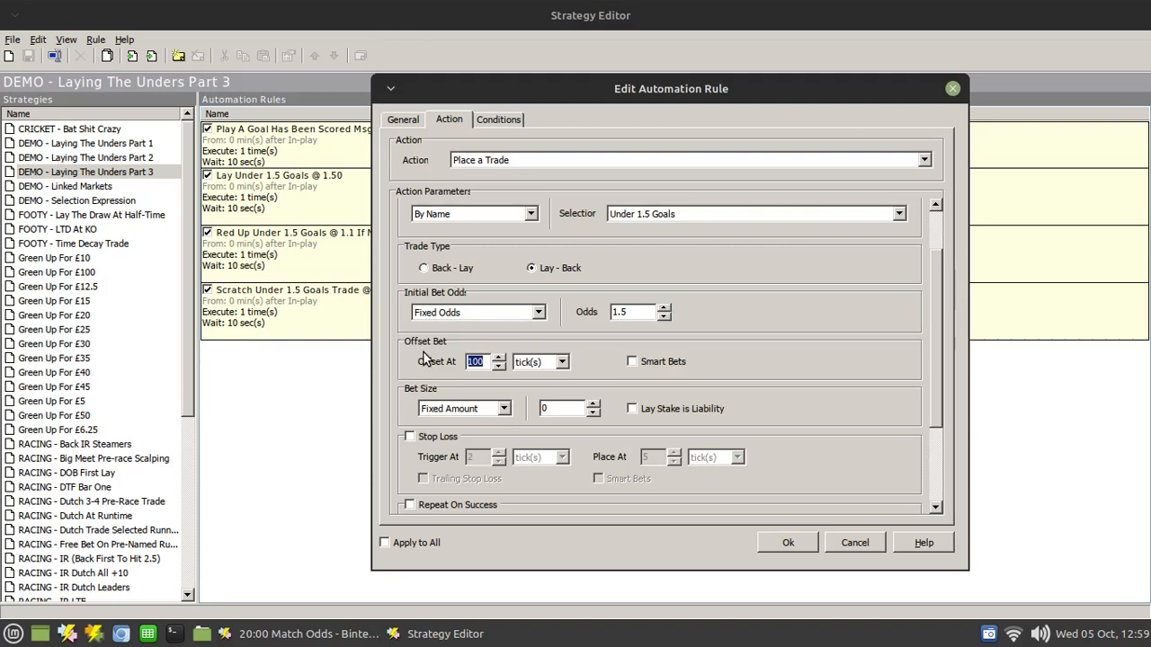
text(5)
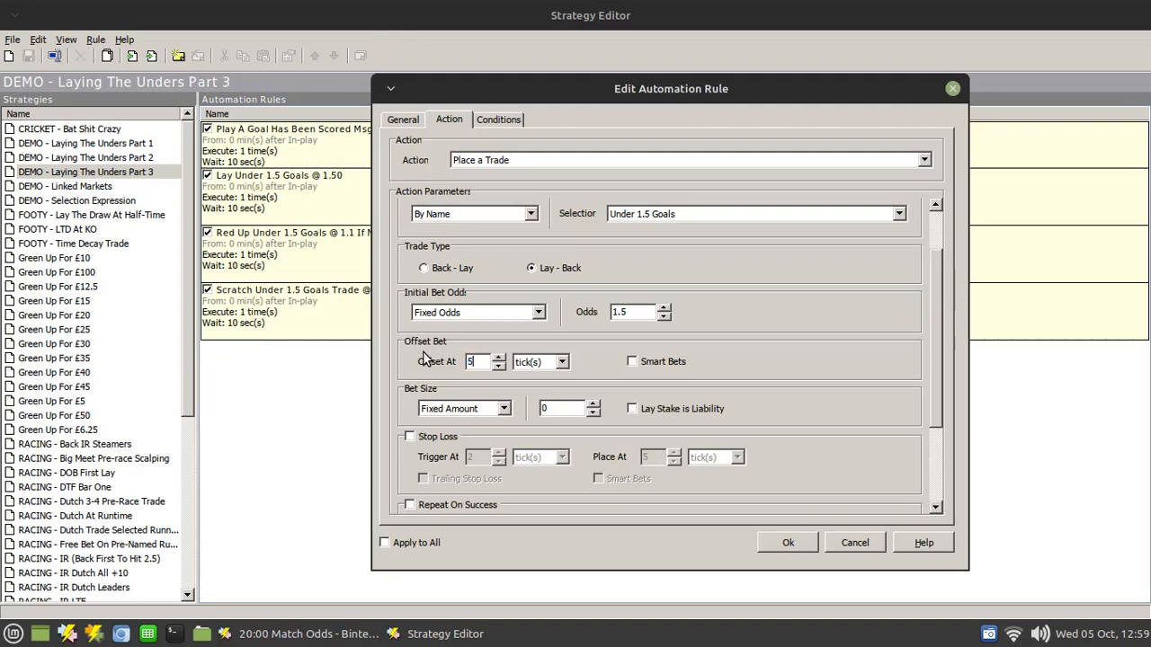
text(00)
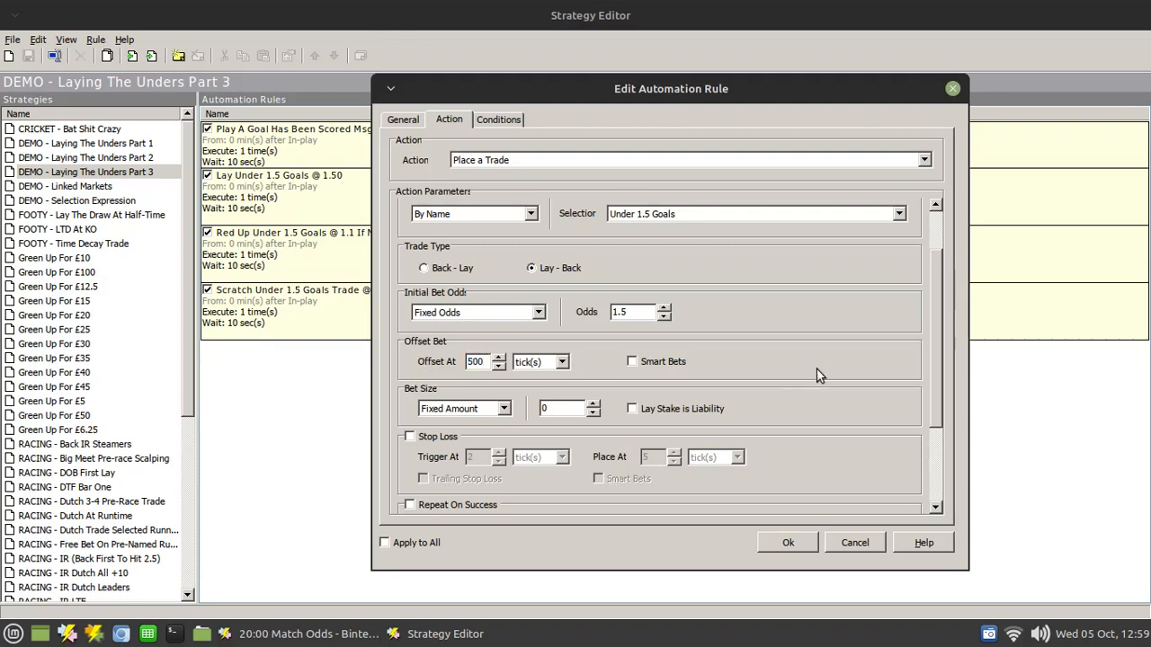
mouse_move(828, 333)
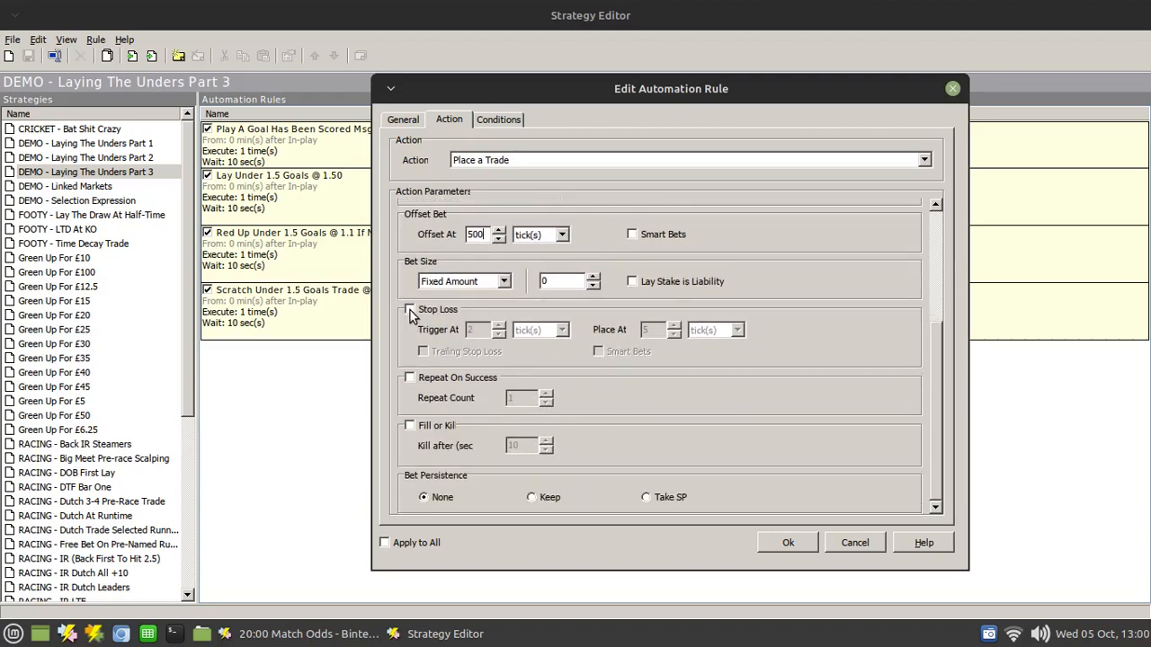
- Enable a trailing stop loss placing at 40 ticks, triggering at 38, with smart bets on
click(410, 309)
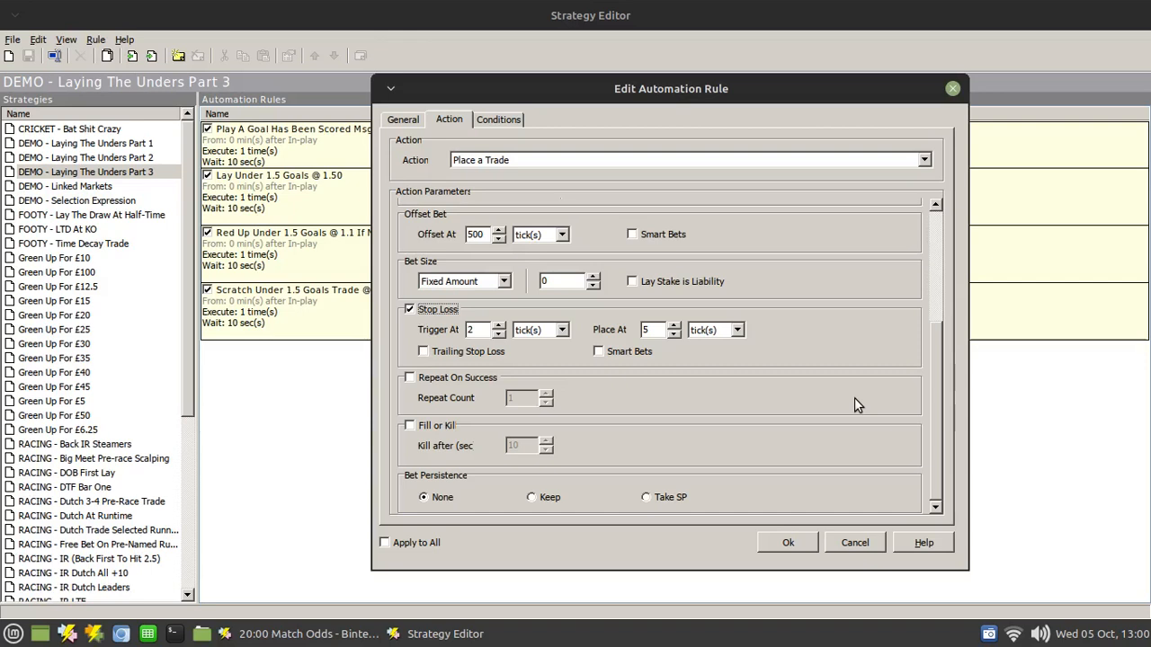
click(657, 329)
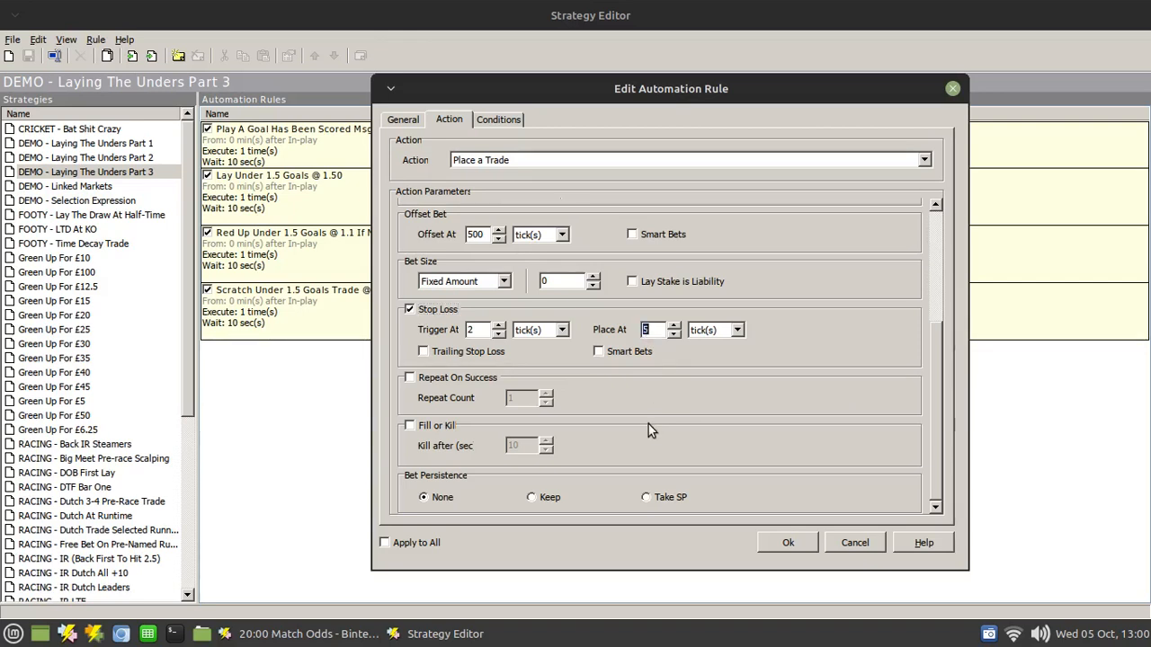
text(40)
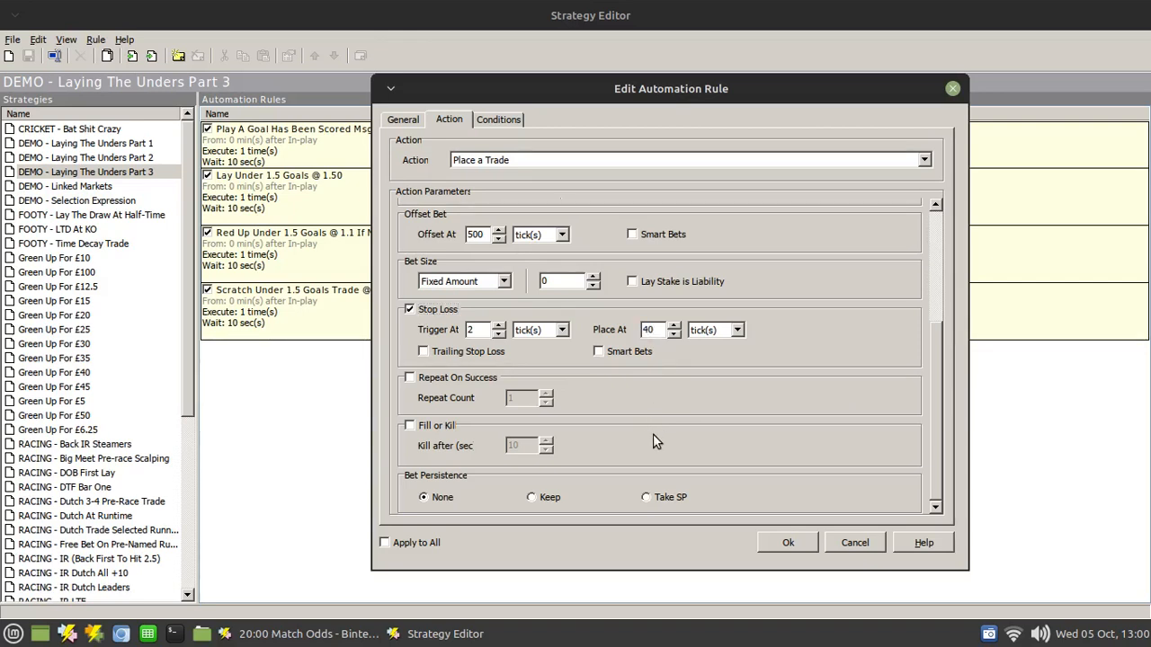
click(482, 329)
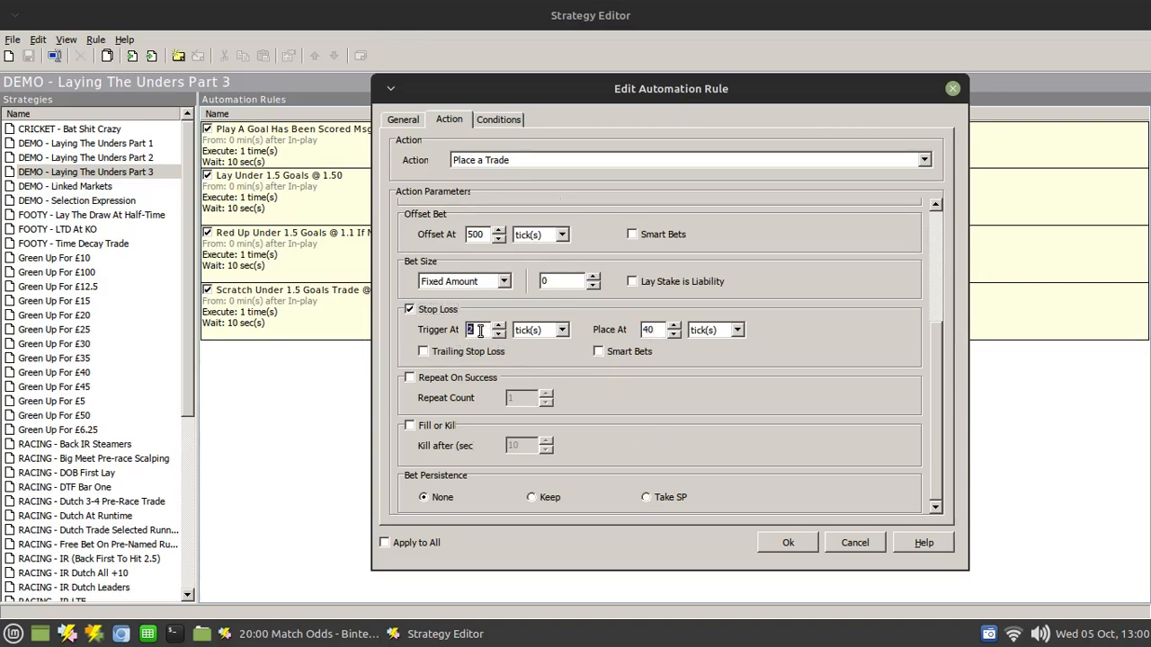
text(38)
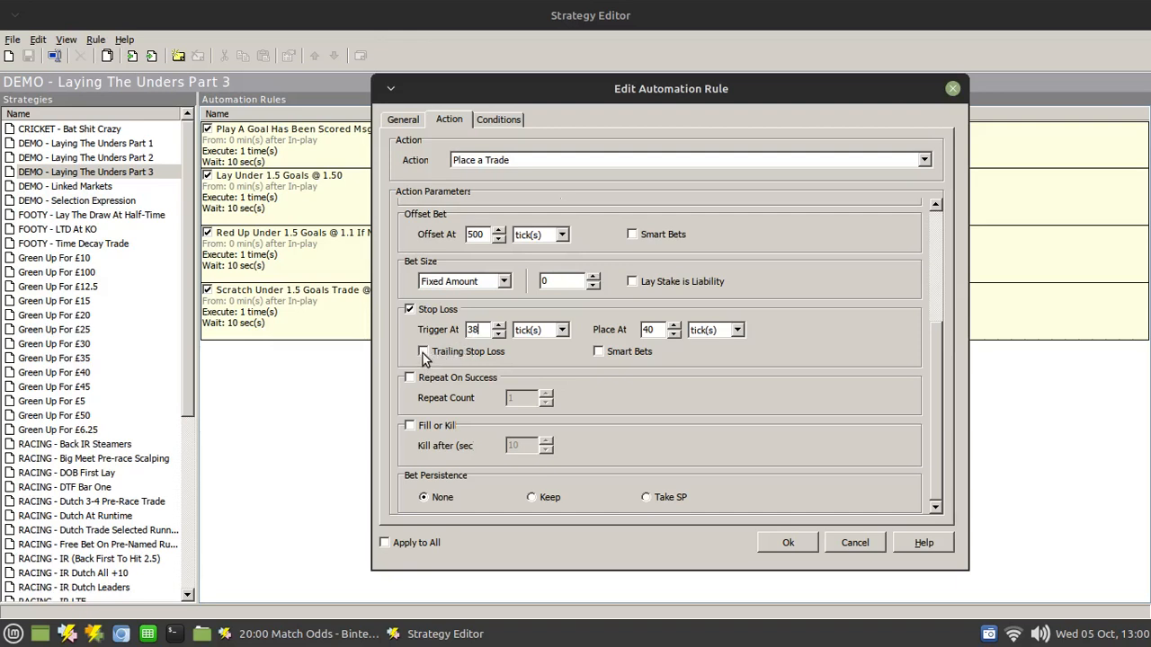
click(423, 351)
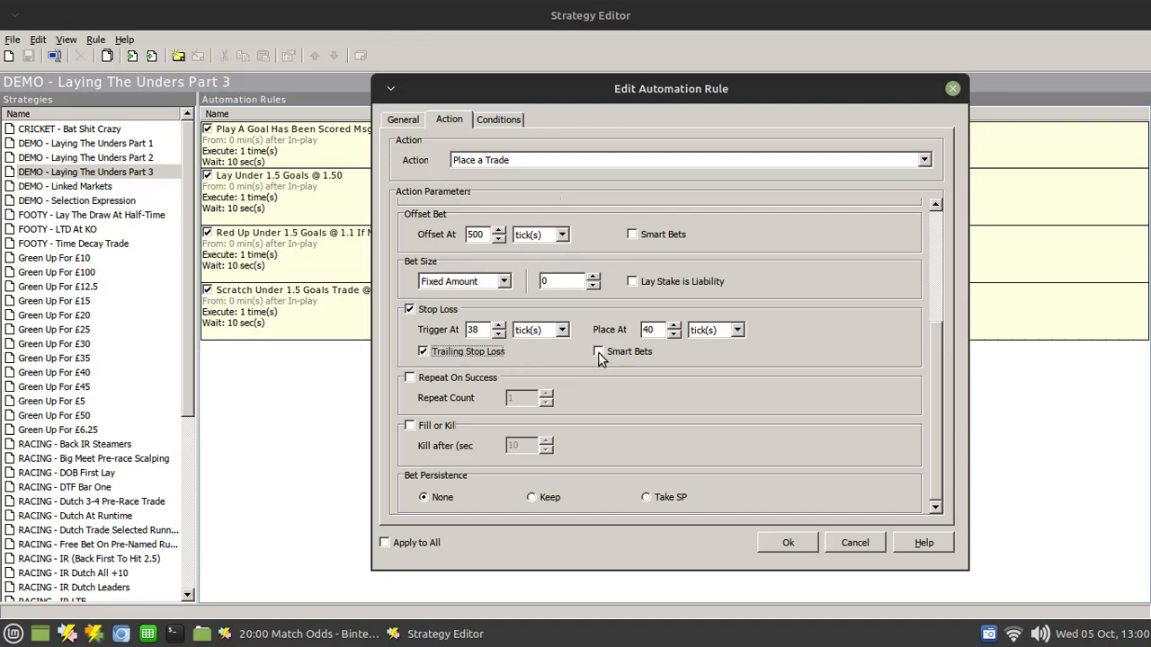
click(597, 351)
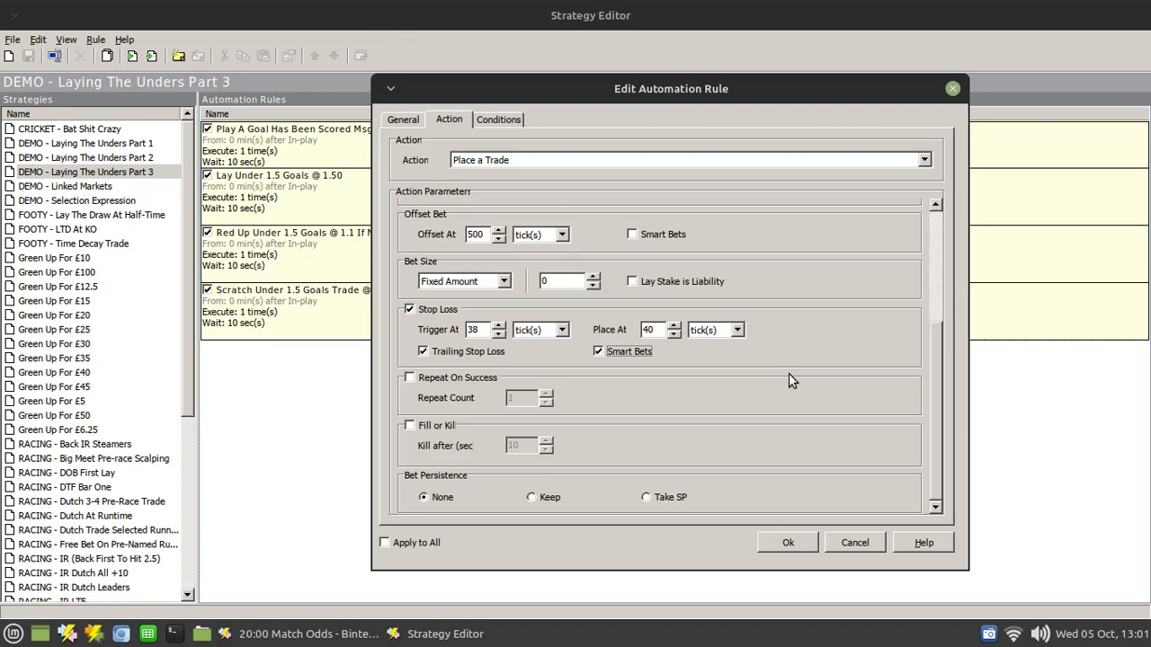
mouse_move(788, 378)
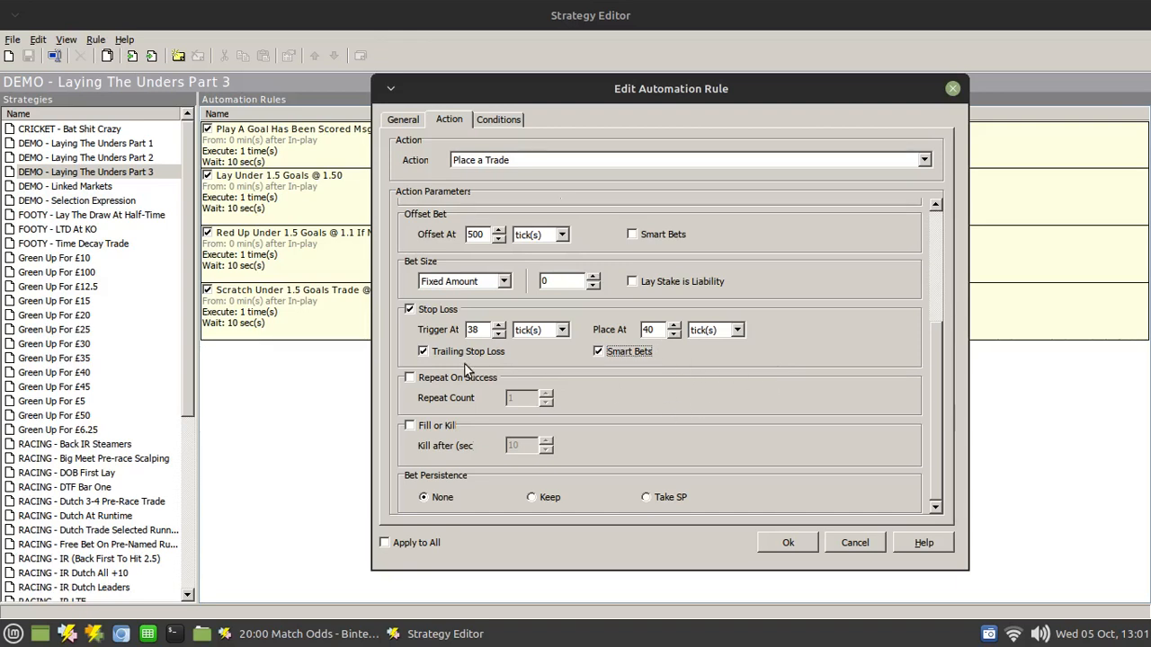
mouse_move(776, 511)
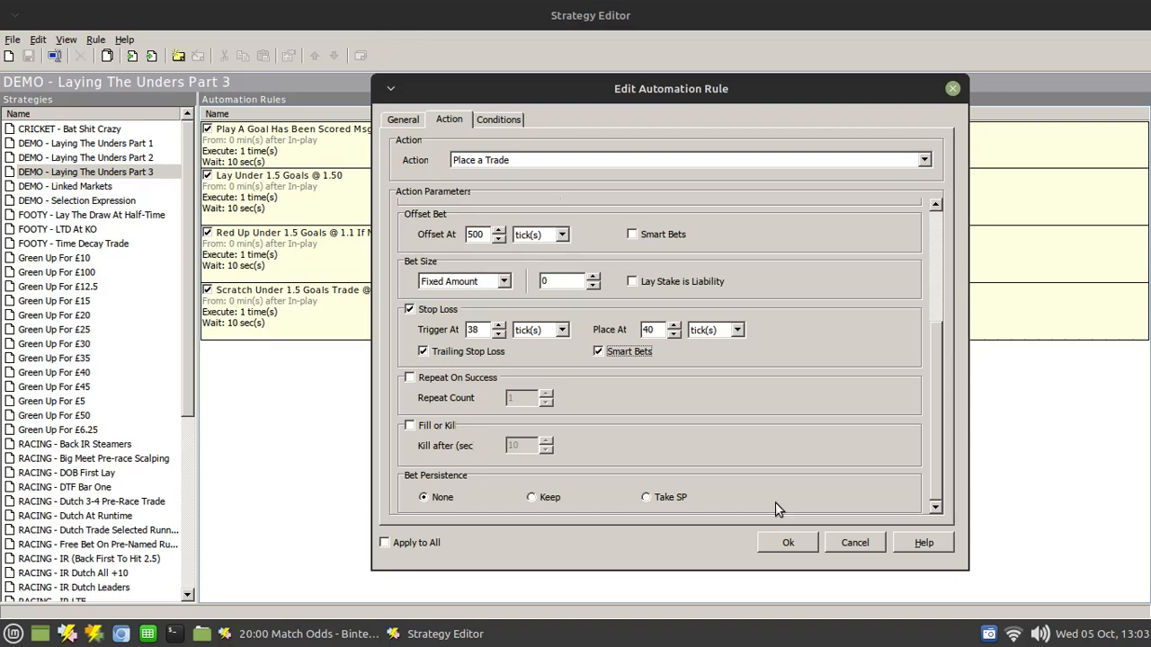
mouse_move(584, 224)
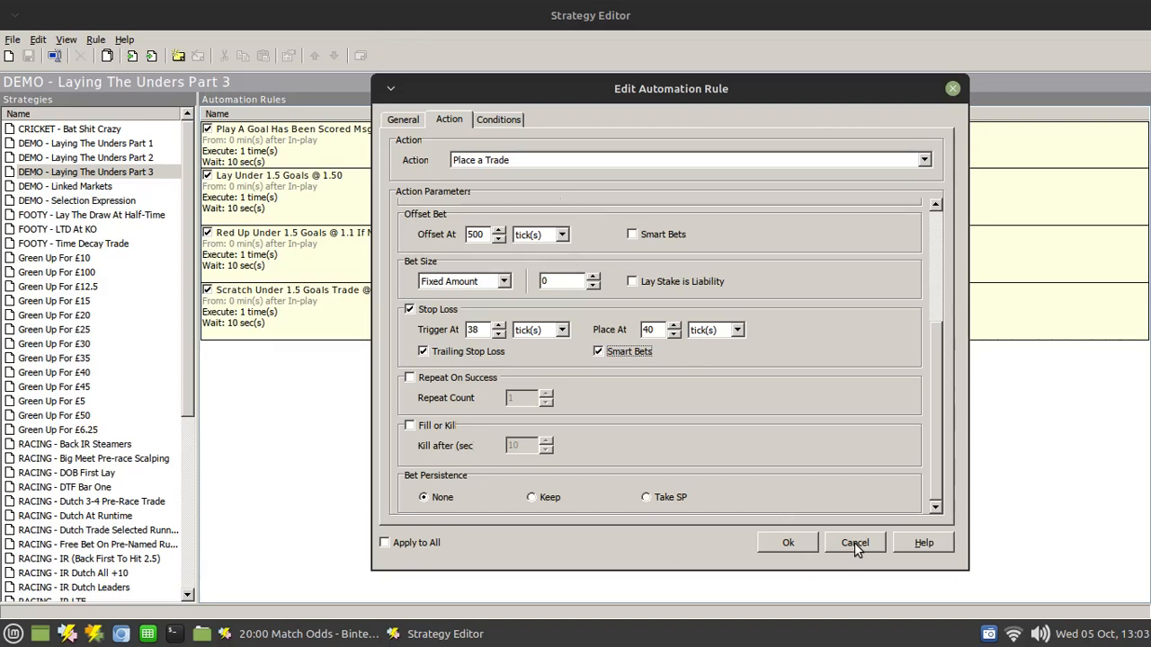
- Cancel the trade rule and add a new rule with action Cancel Bets on Selection
click(854, 543)
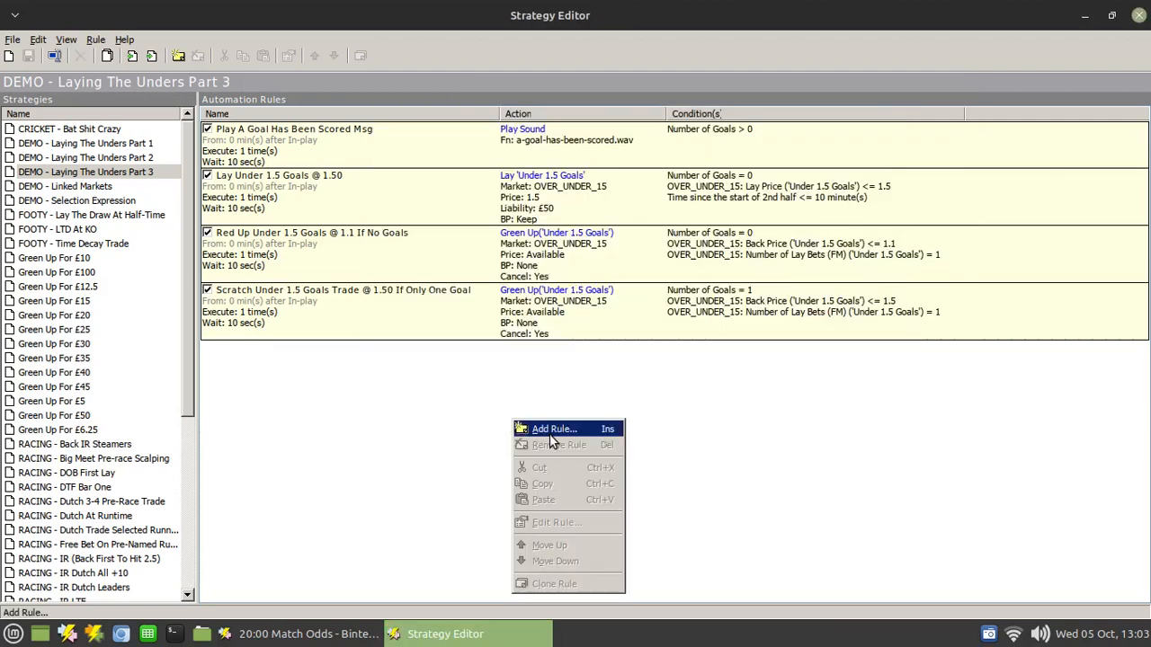
click(543, 434)
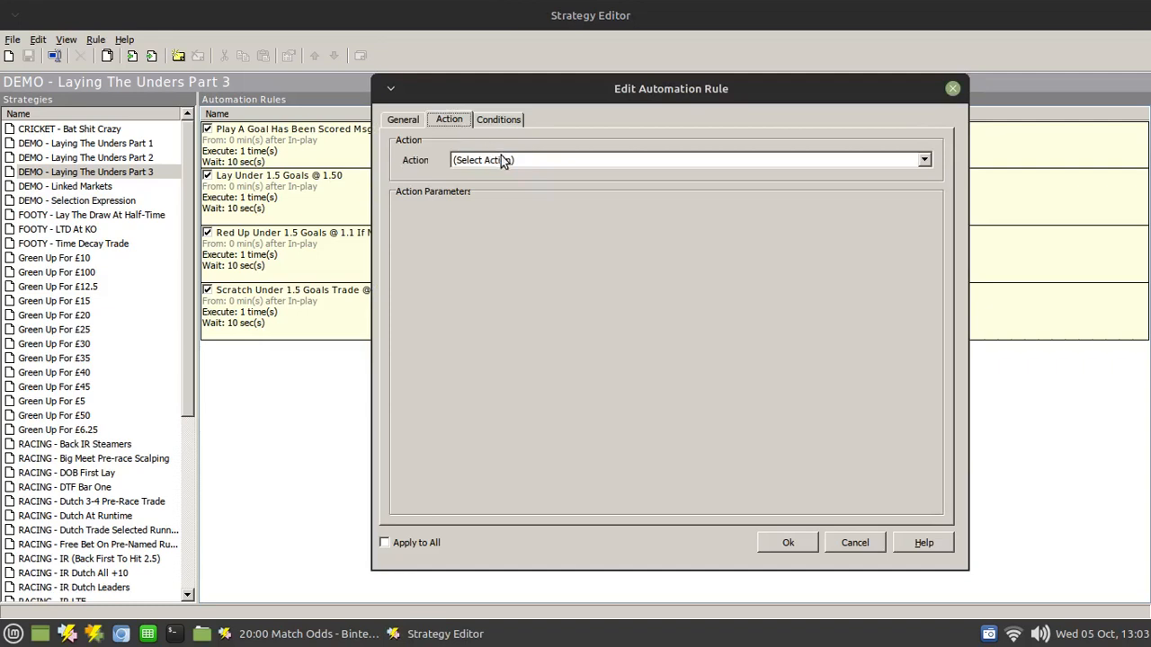
click(924, 160)
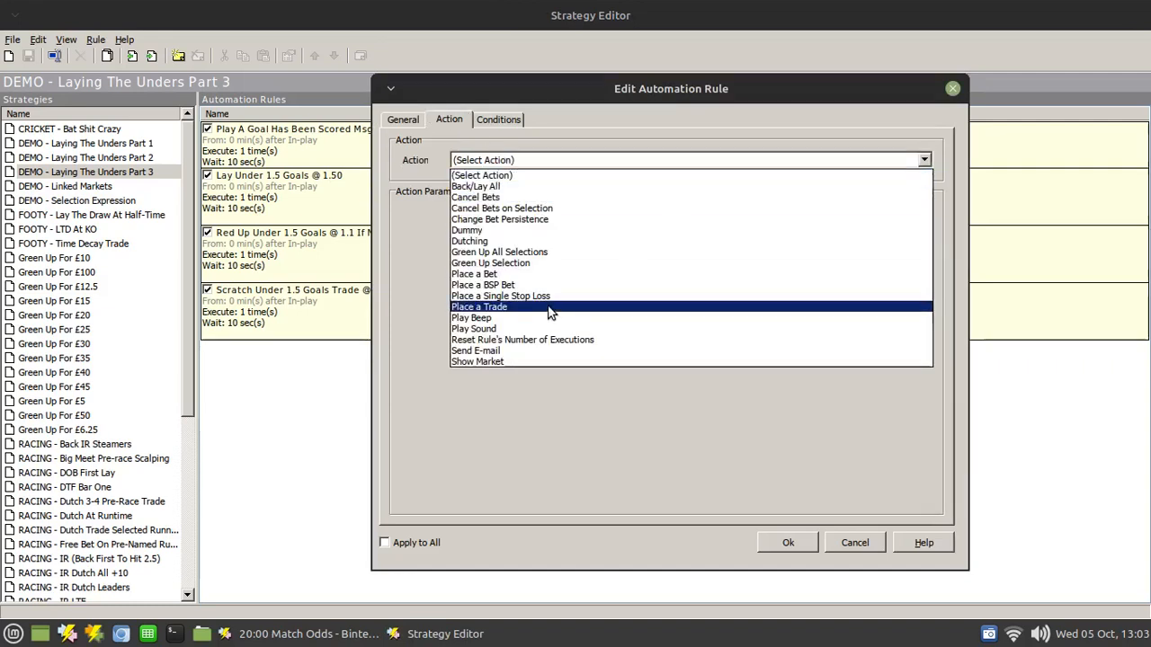
mouse_move(493, 196)
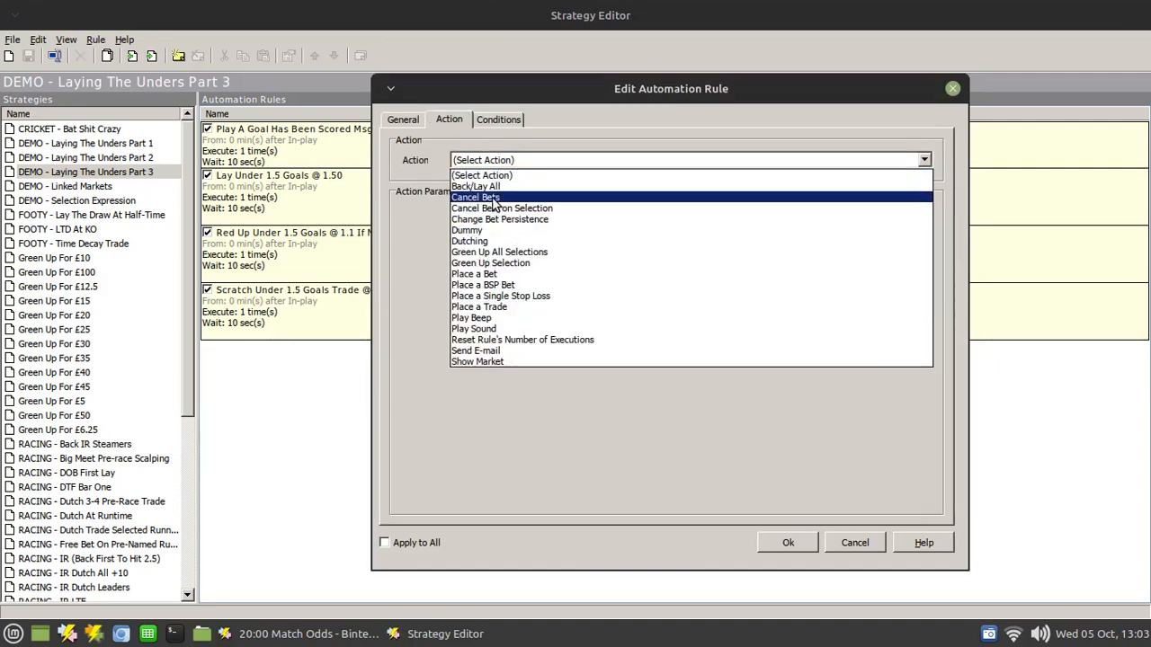
click(501, 209)
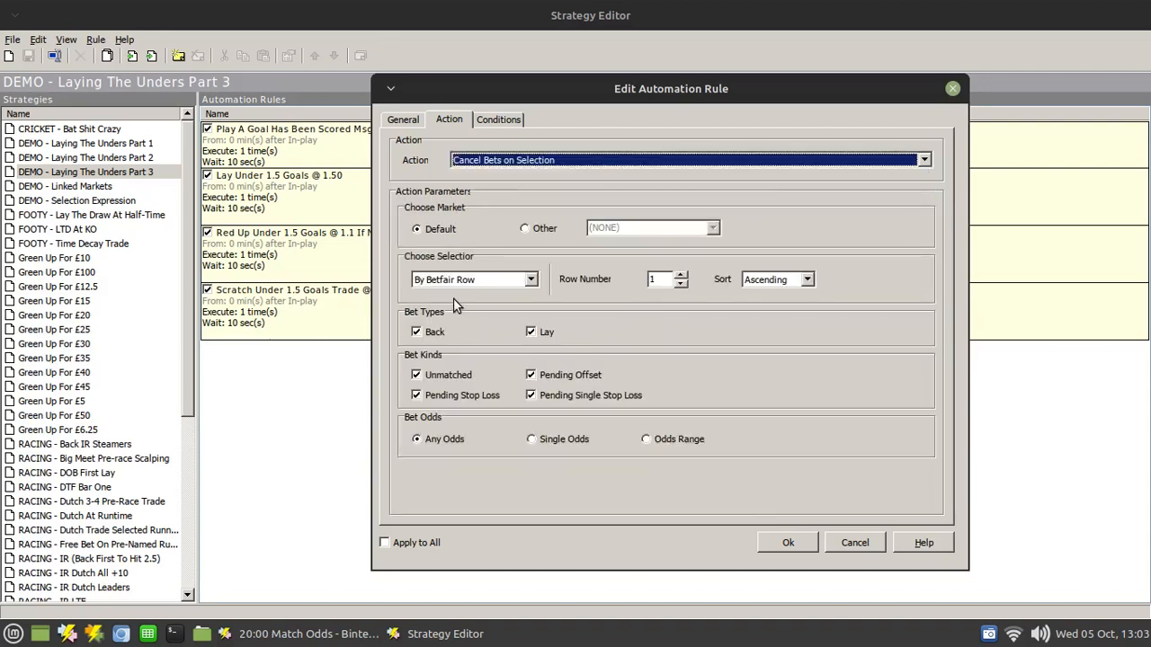
- Target the OVER_UNDER_15 market and pick Under 1.5 Goals by name
click(525, 226)
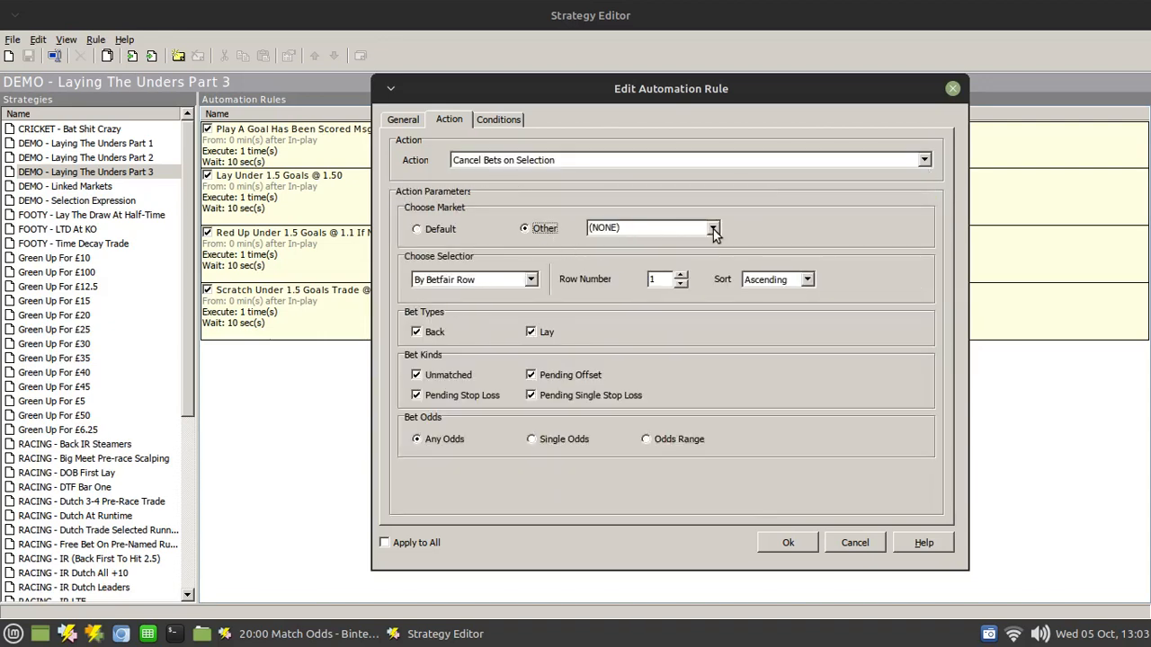
click(712, 227)
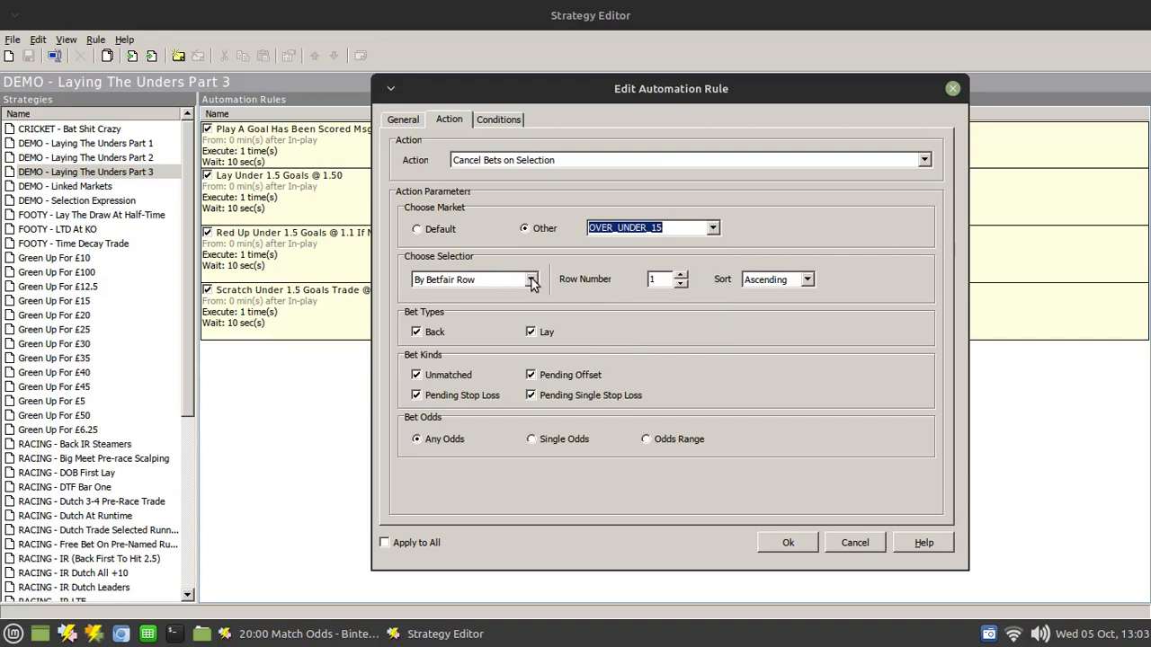
click(531, 280)
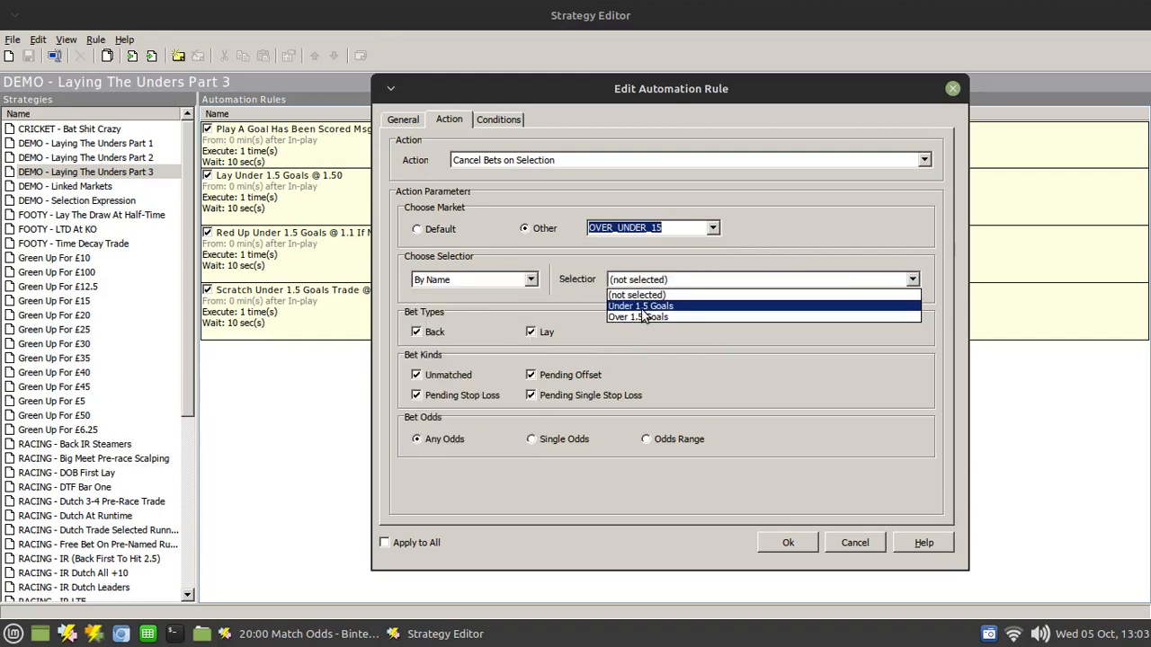
click(640, 305)
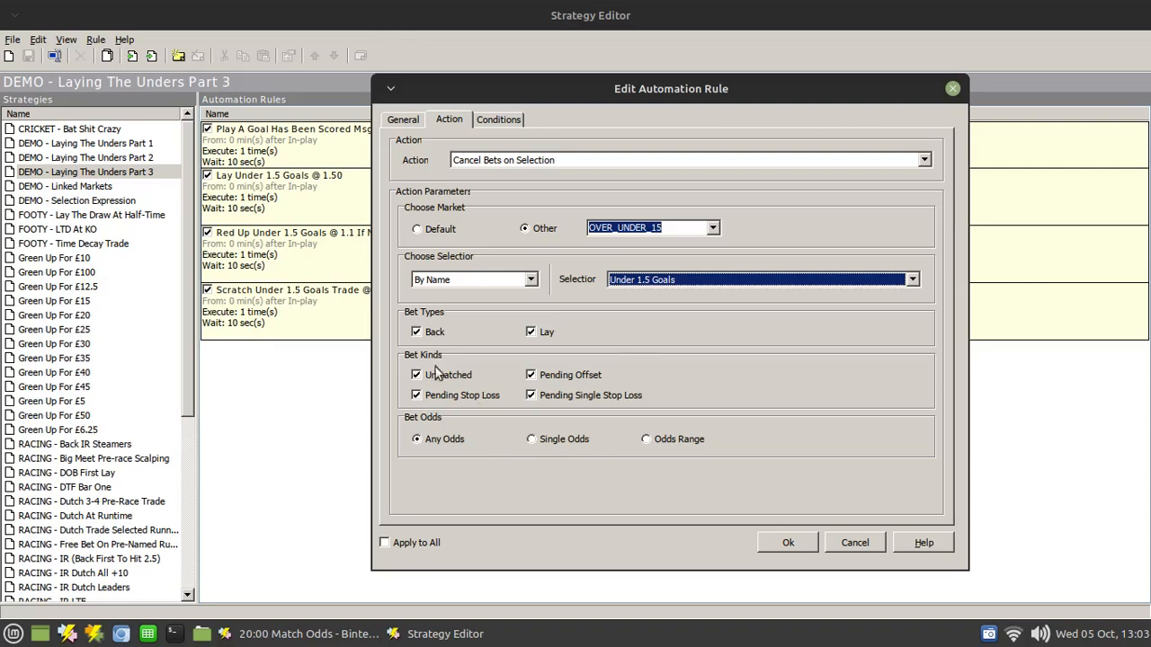
- Untick Lay and Pending Stop Loss bets, then discard the rule without saving
click(531, 331)
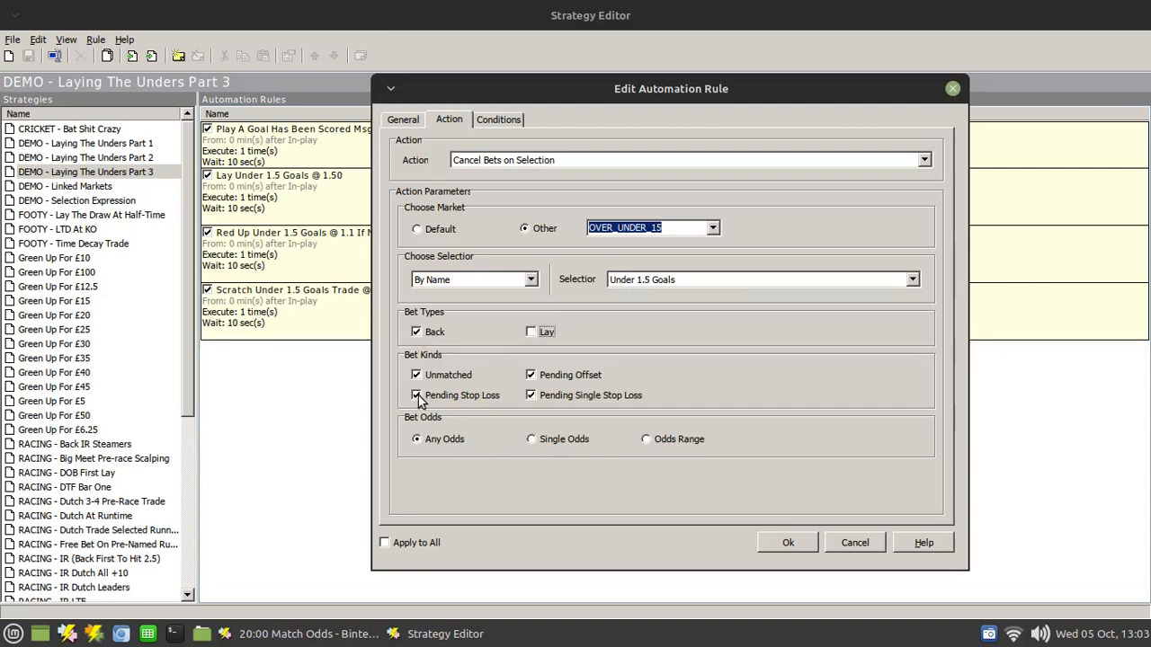
click(418, 396)
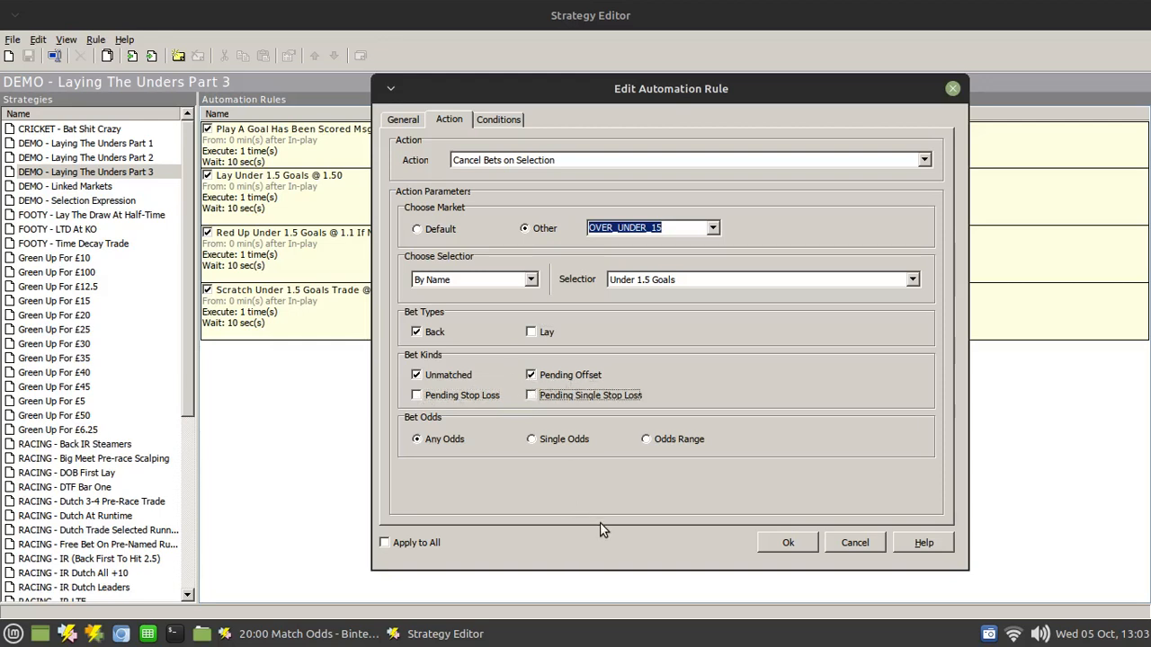
mouse_move(561, 476)
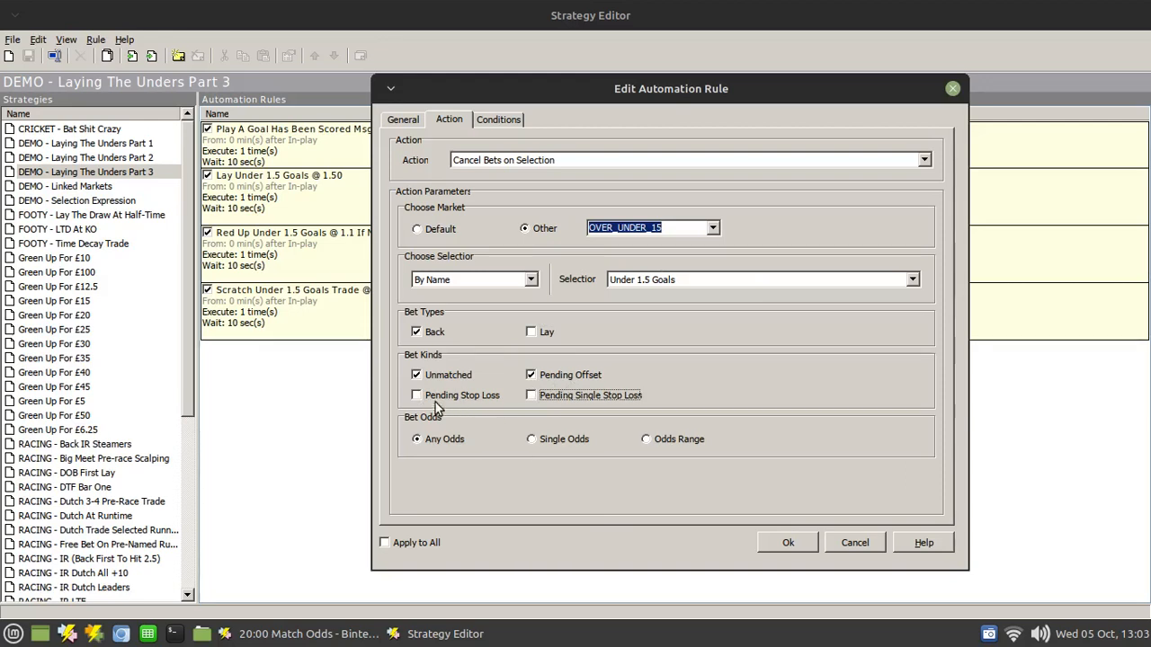
mouse_move(543, 288)
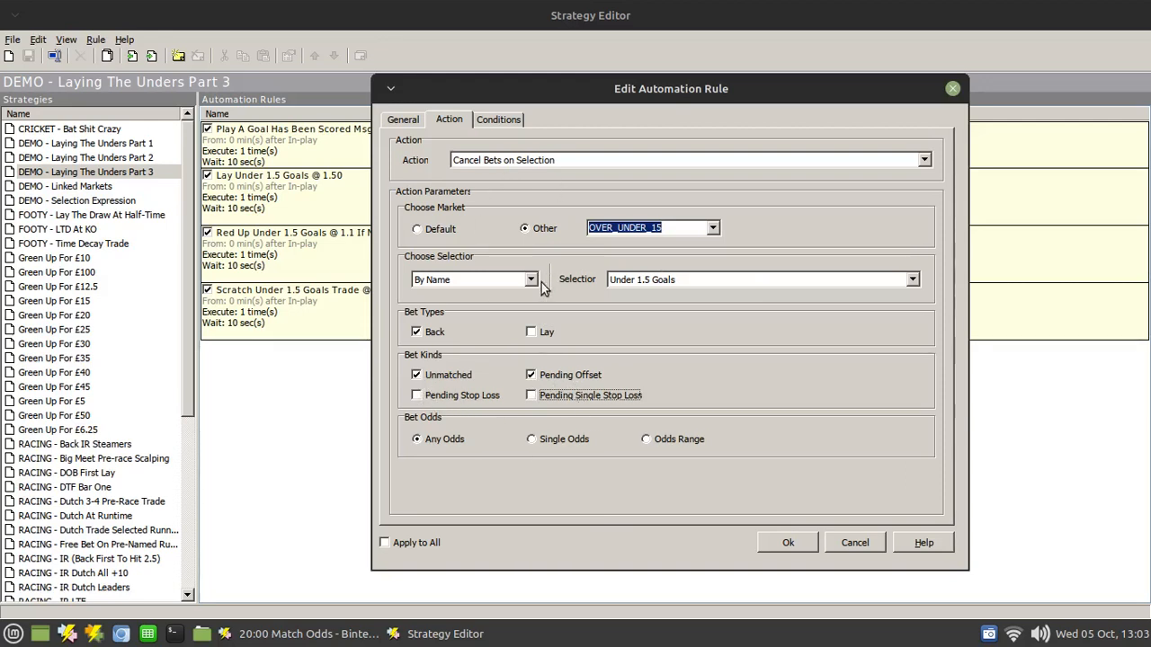
mouse_move(482, 410)
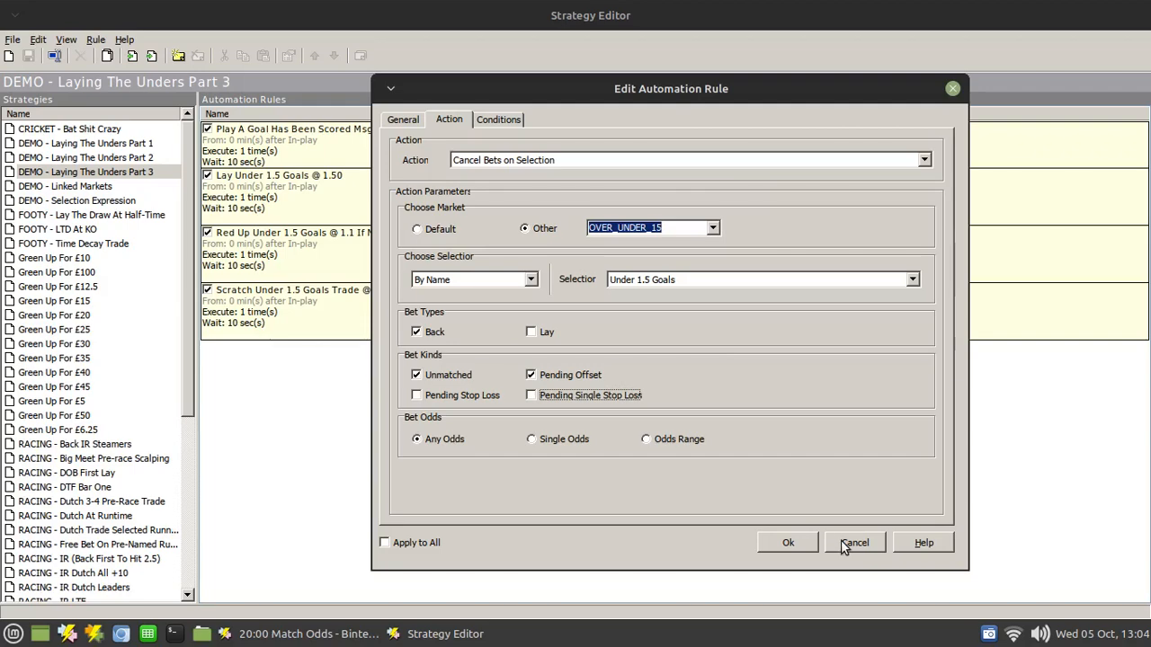
click(852, 543)
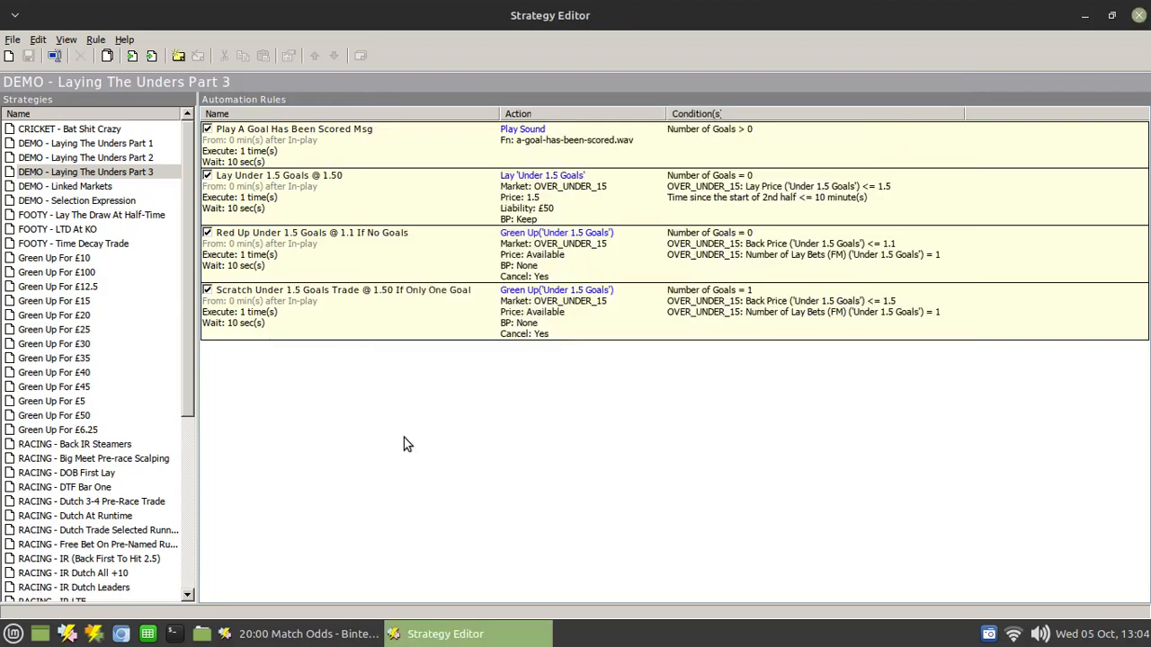
mouse_move(635, 469)
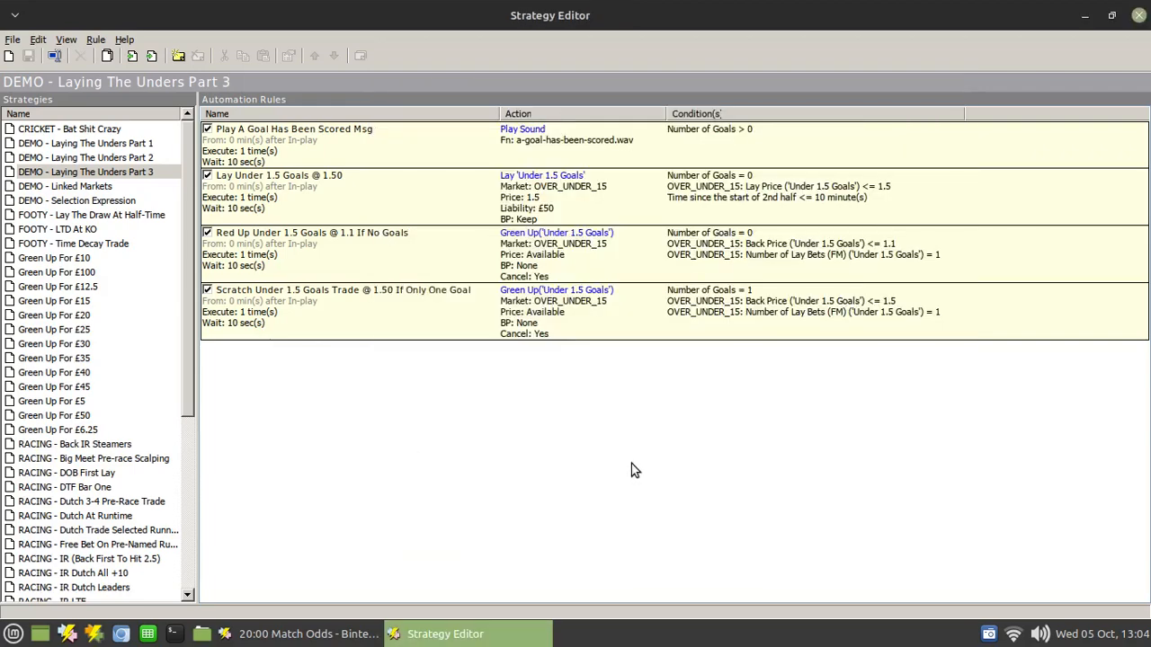